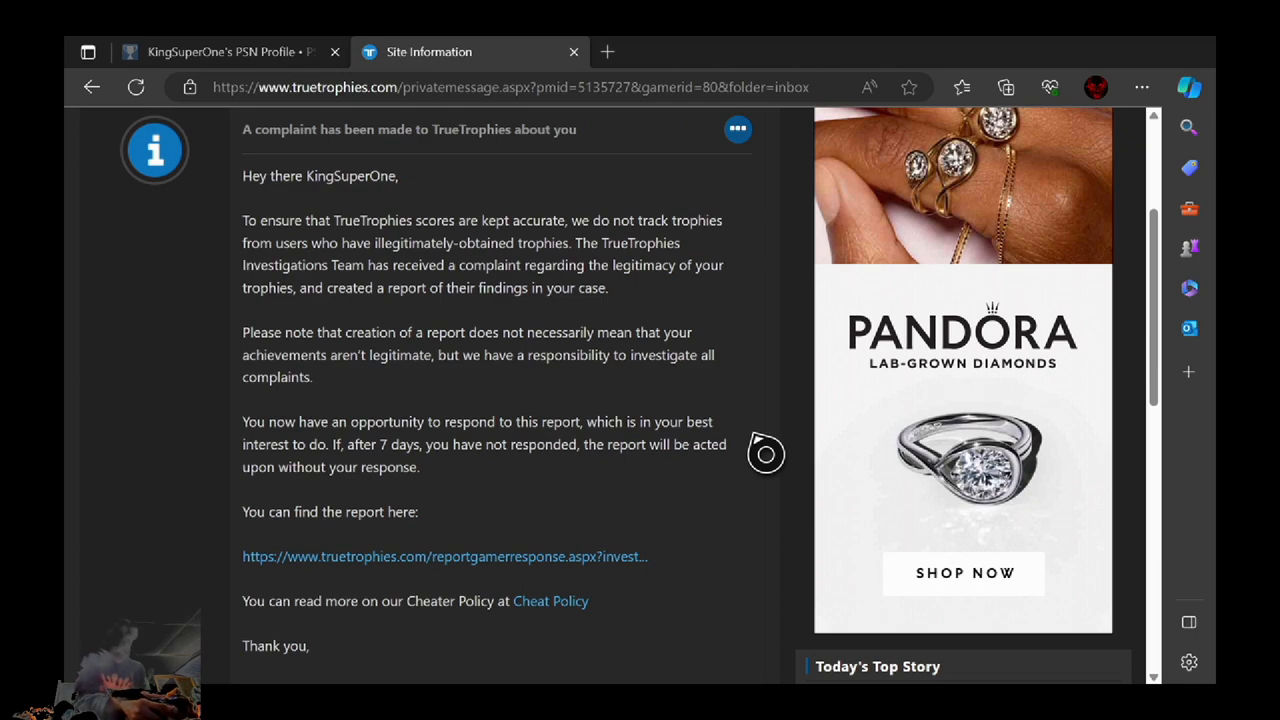
# - Read down through the TrueTrophies complaint message
pyautogui.scroll(-3)
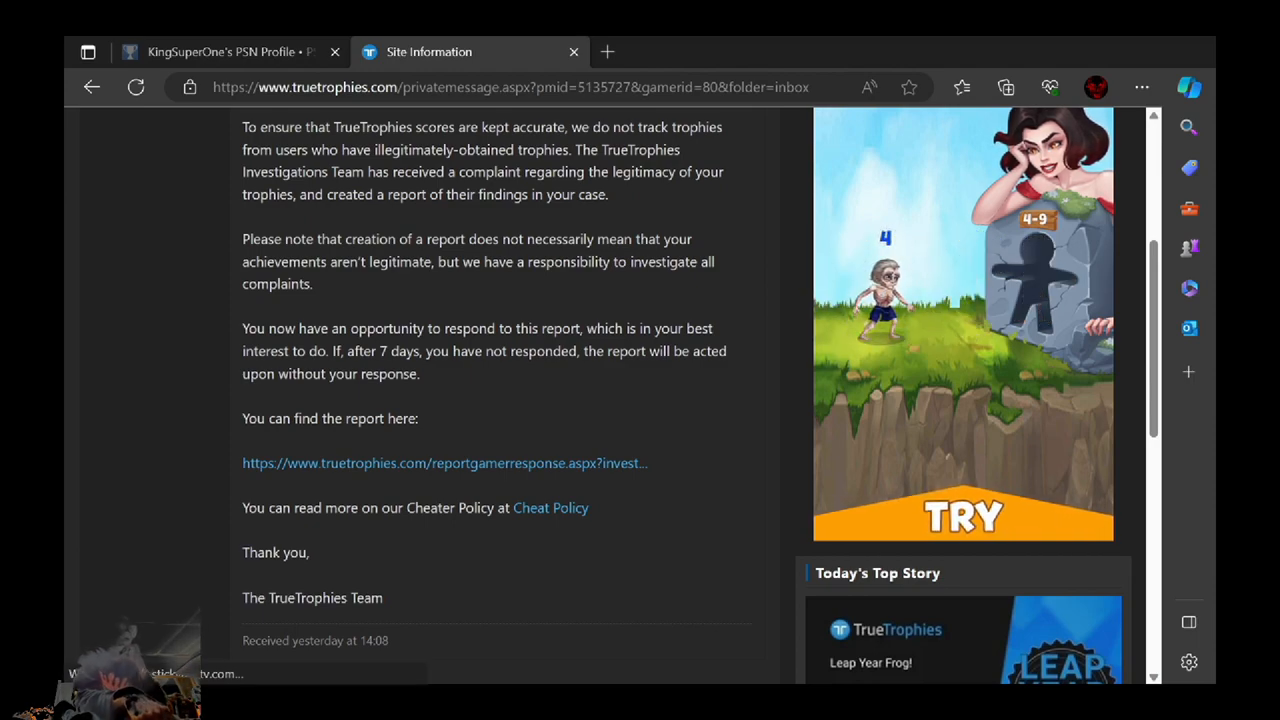
pyautogui.scroll(-3)
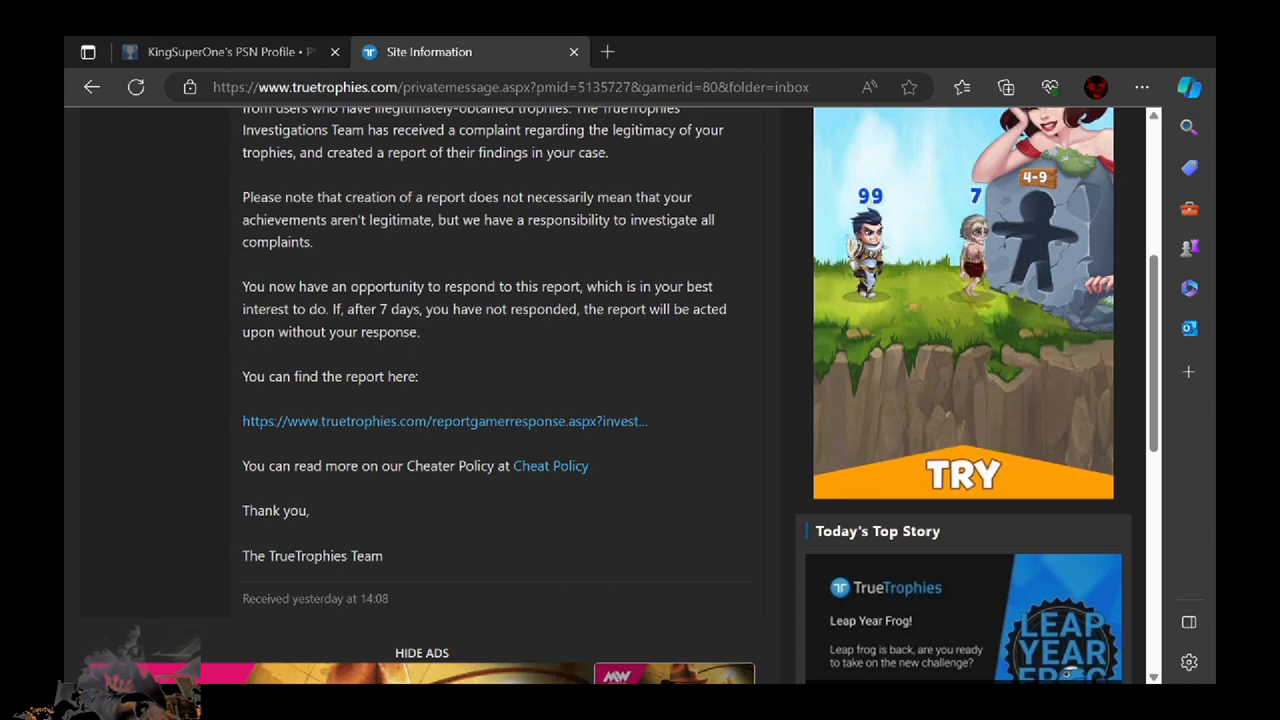
pyautogui.scroll(-3)
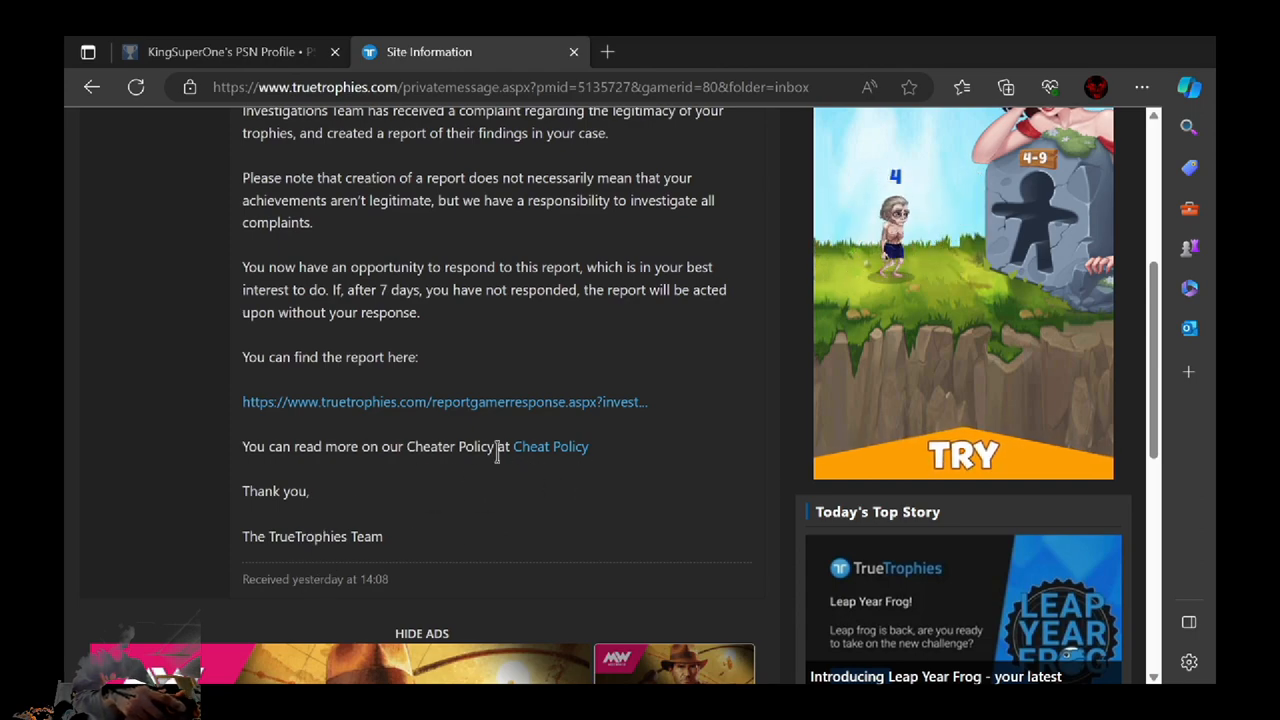
pyautogui.moveTo(444, 414)
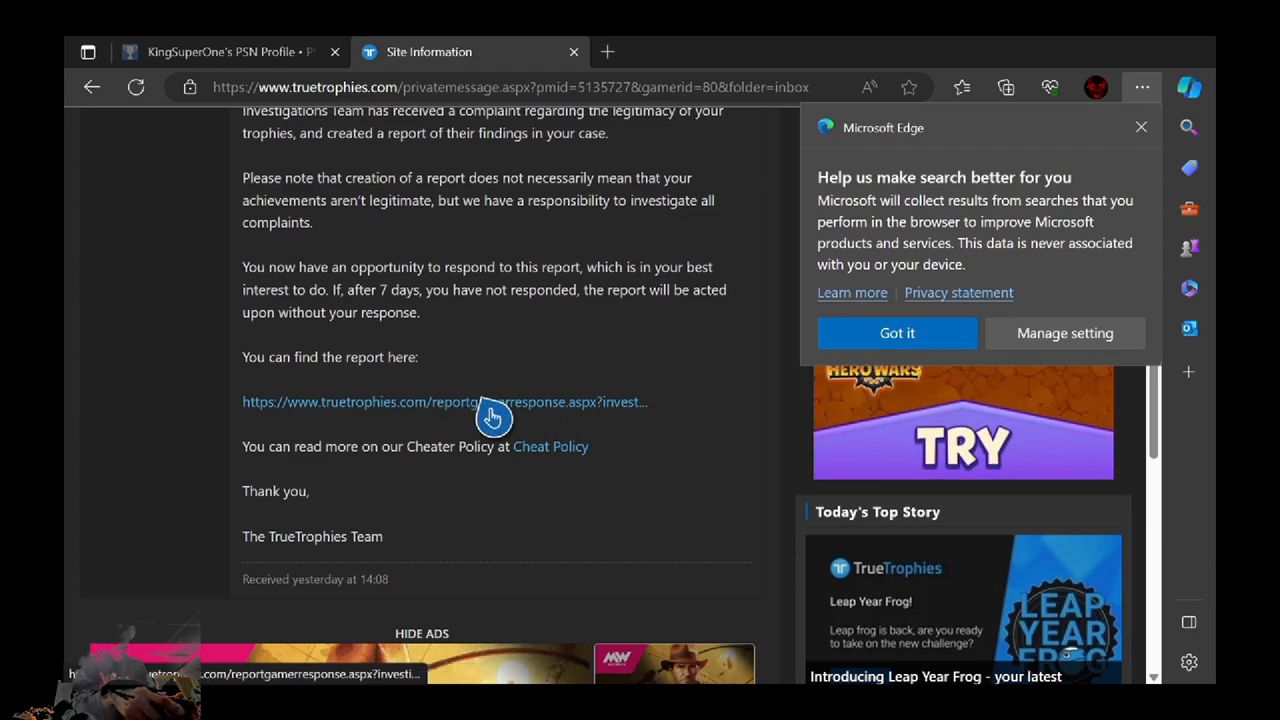
pyautogui.moveTo(1170, 152)
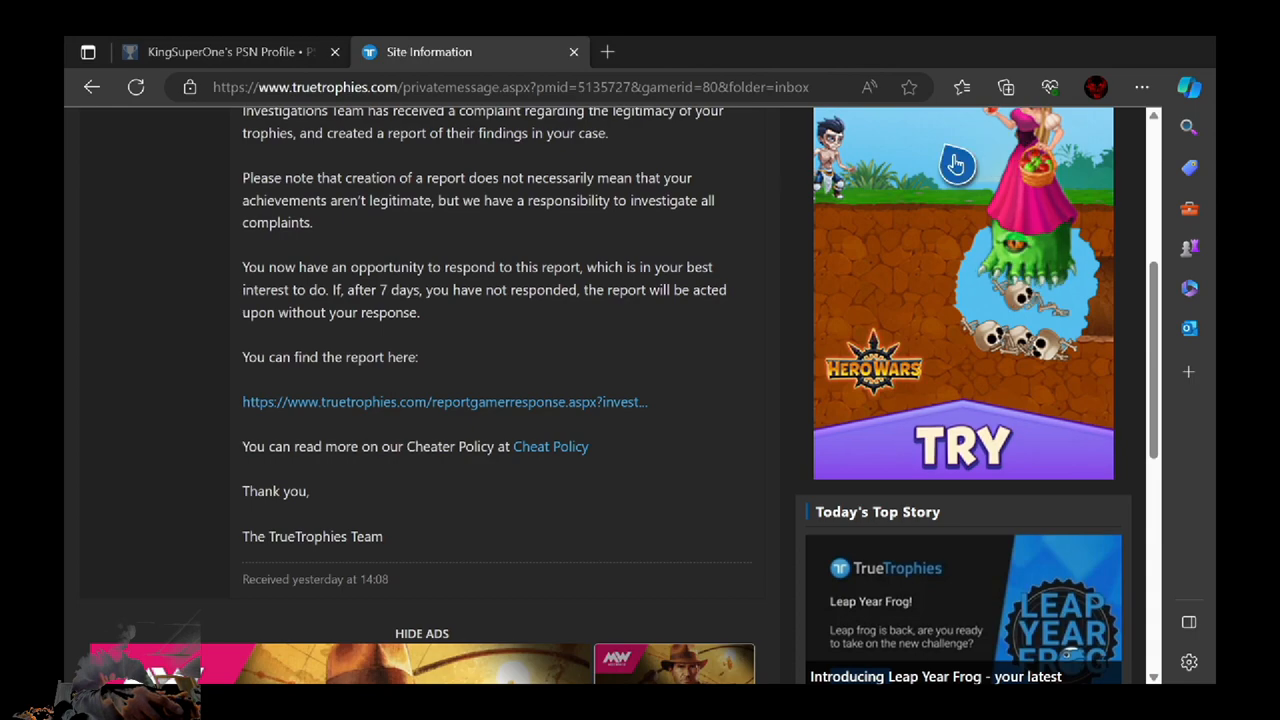
pyautogui.moveTo(744, 336)
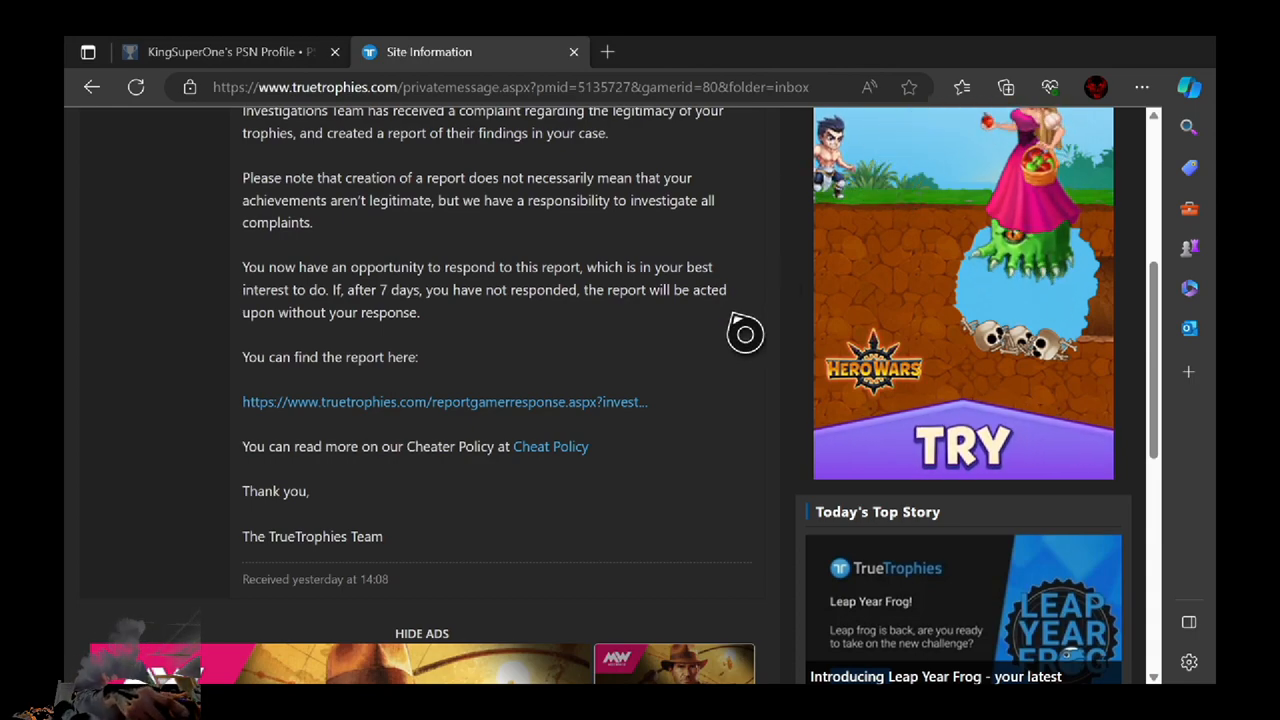
pyautogui.moveTo(568, 332)
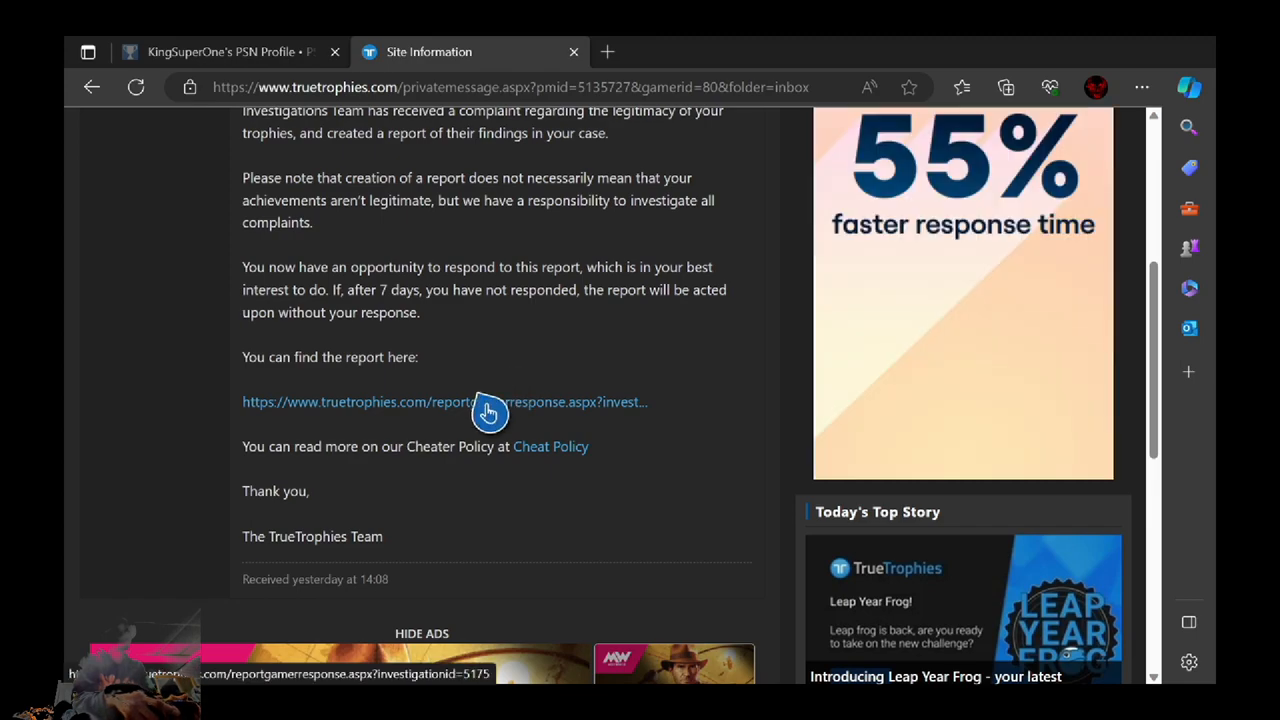
# - Read the linked investigation report, then return to the complaint message
pyautogui.click(444, 400)
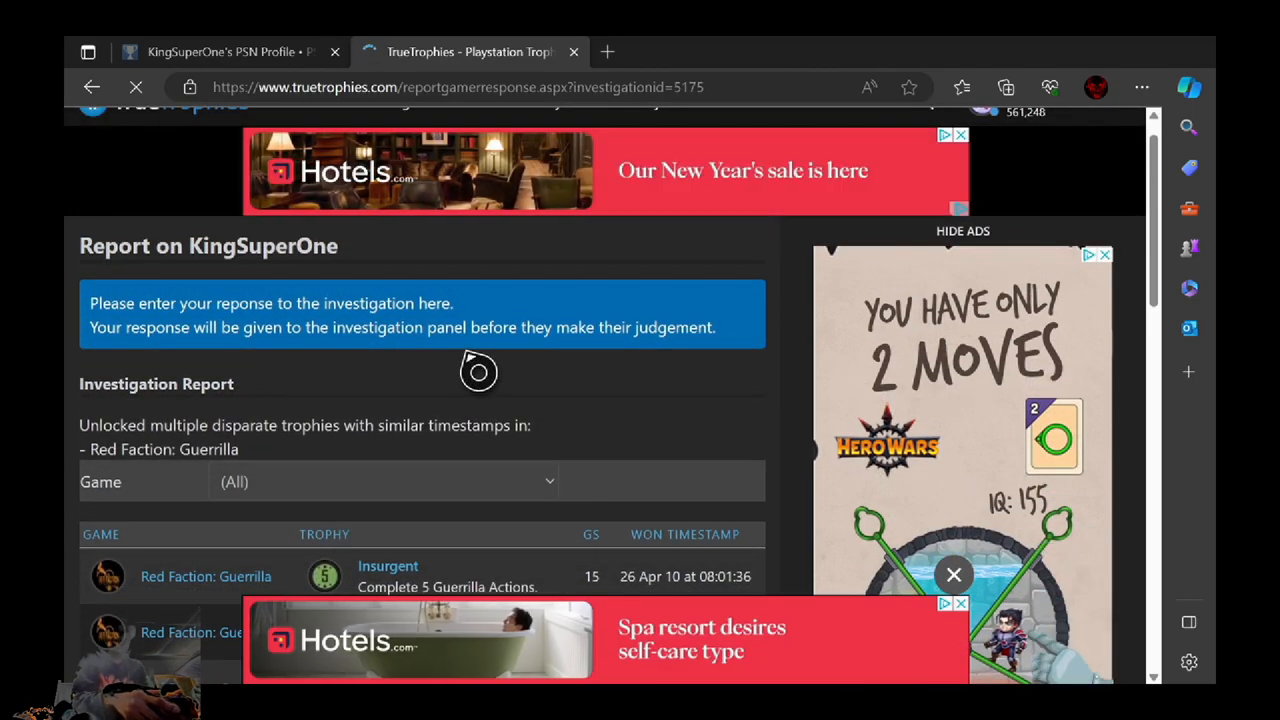
pyautogui.scroll(-3)
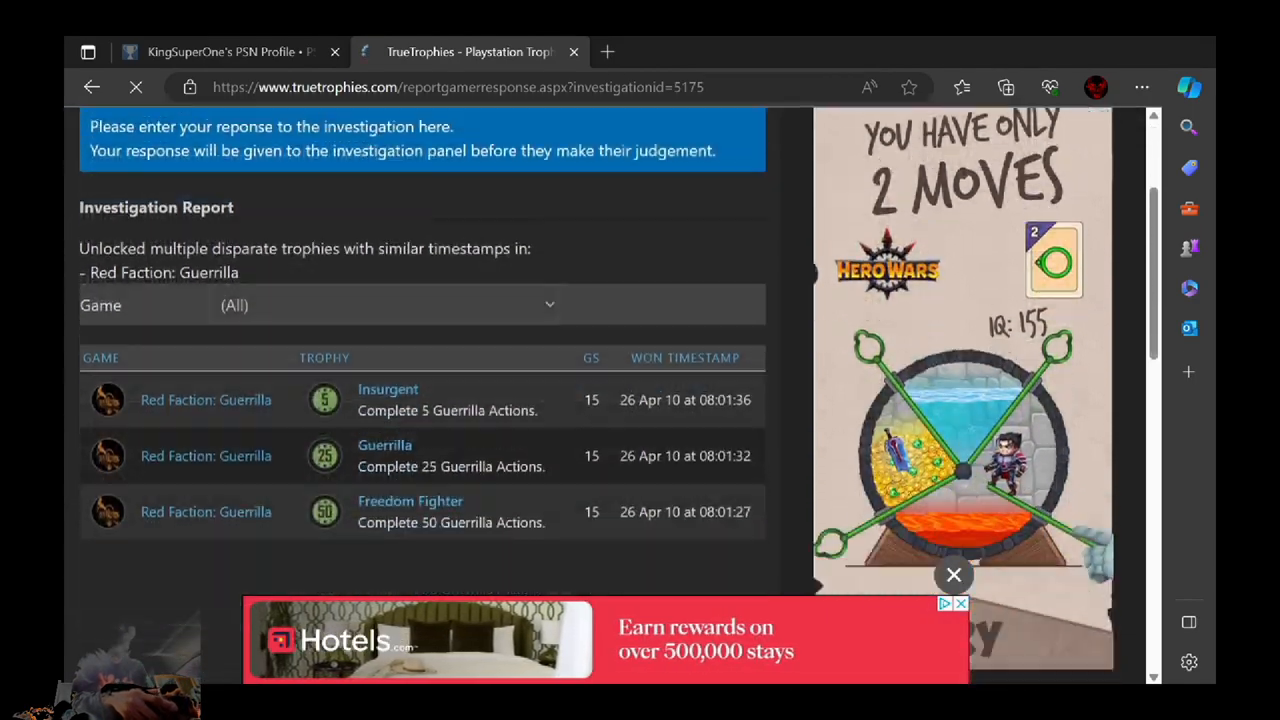
pyautogui.scroll(-3)
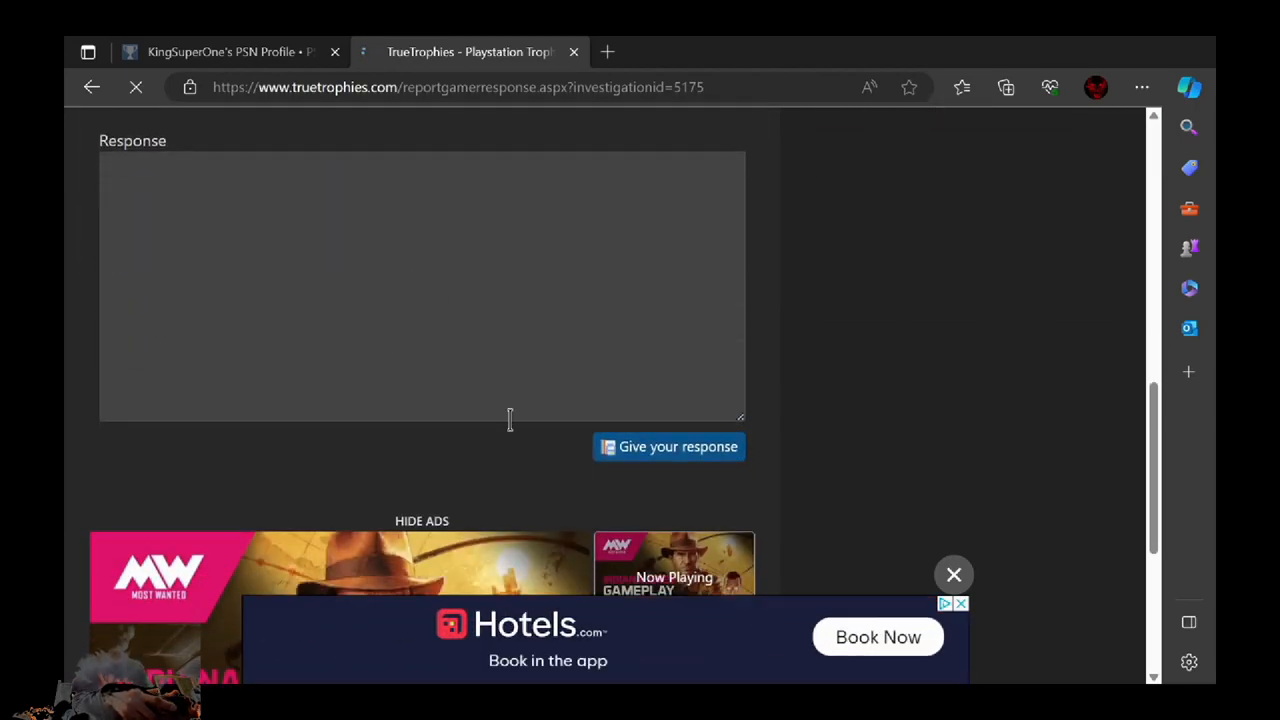
pyautogui.scroll(-3)
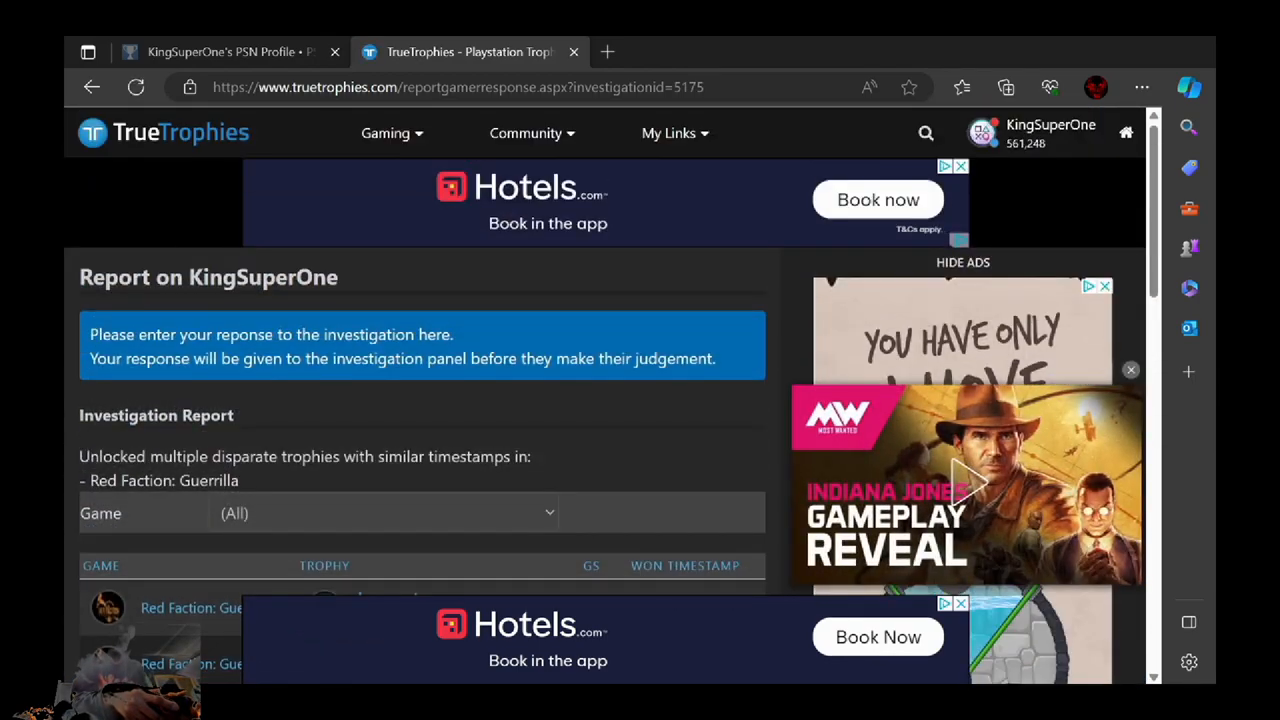
pyautogui.click(92, 88)
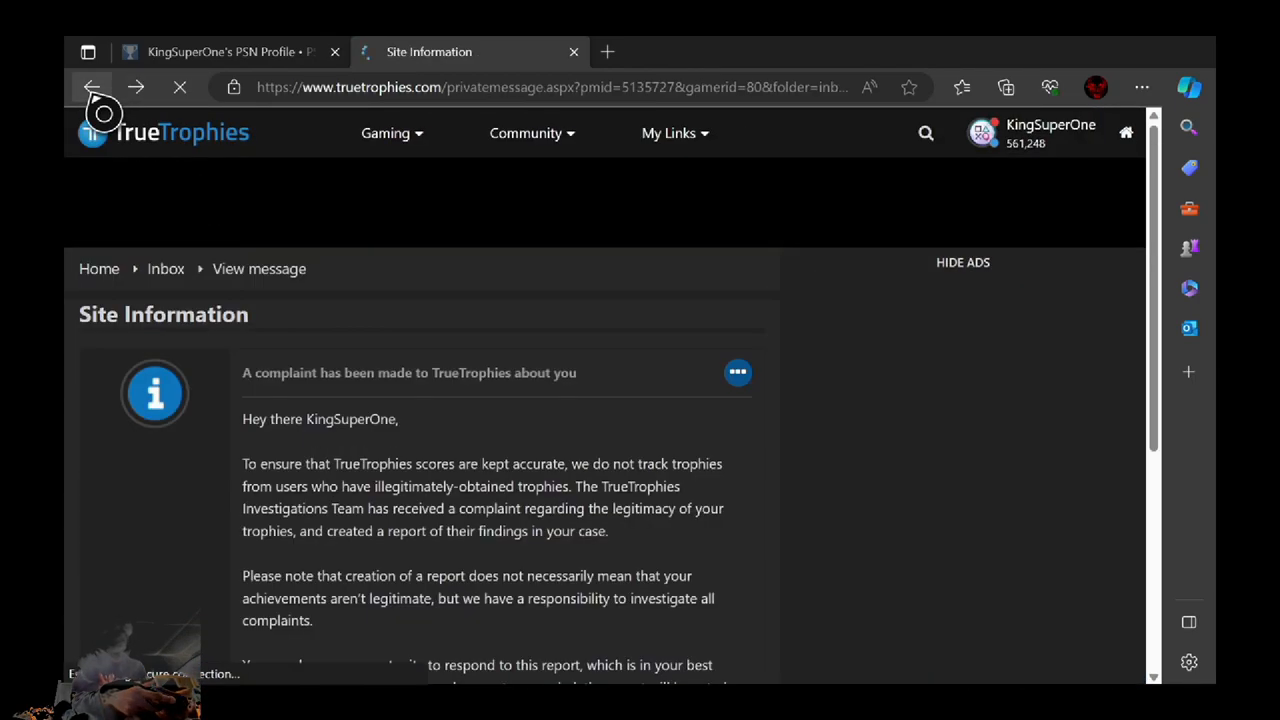
pyautogui.scroll(-3)
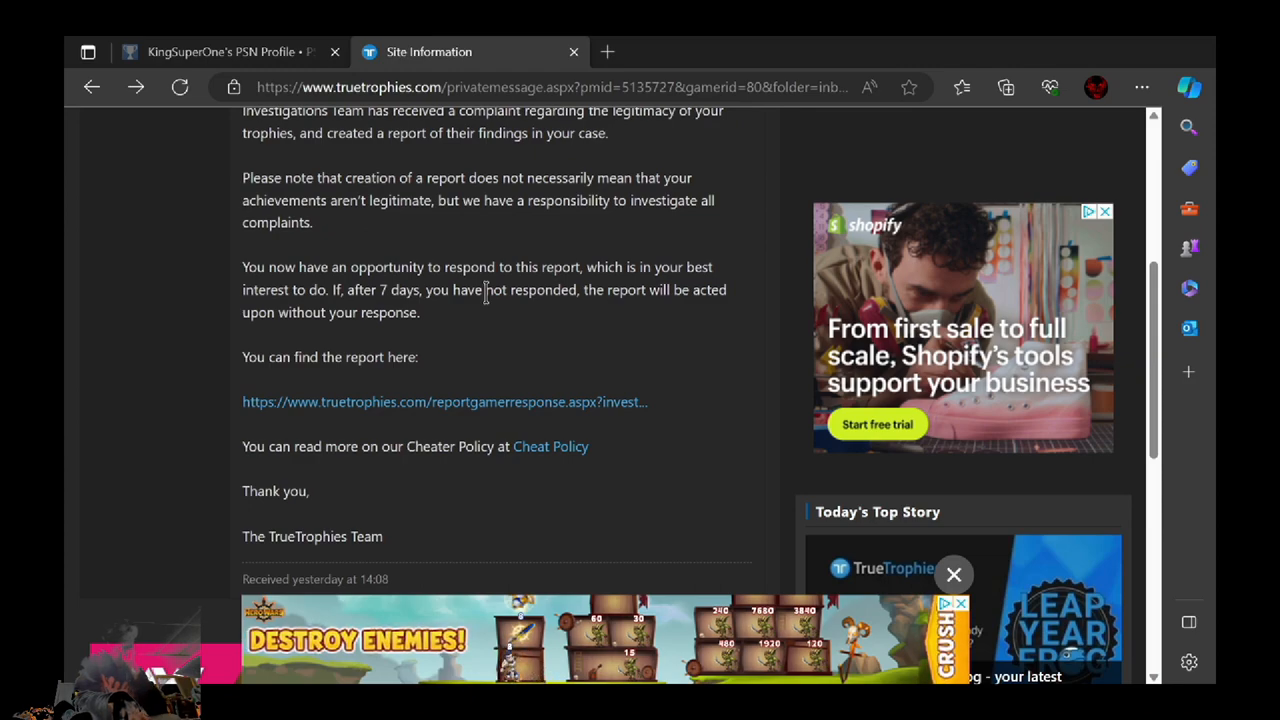
pyautogui.moveTo(498, 312)
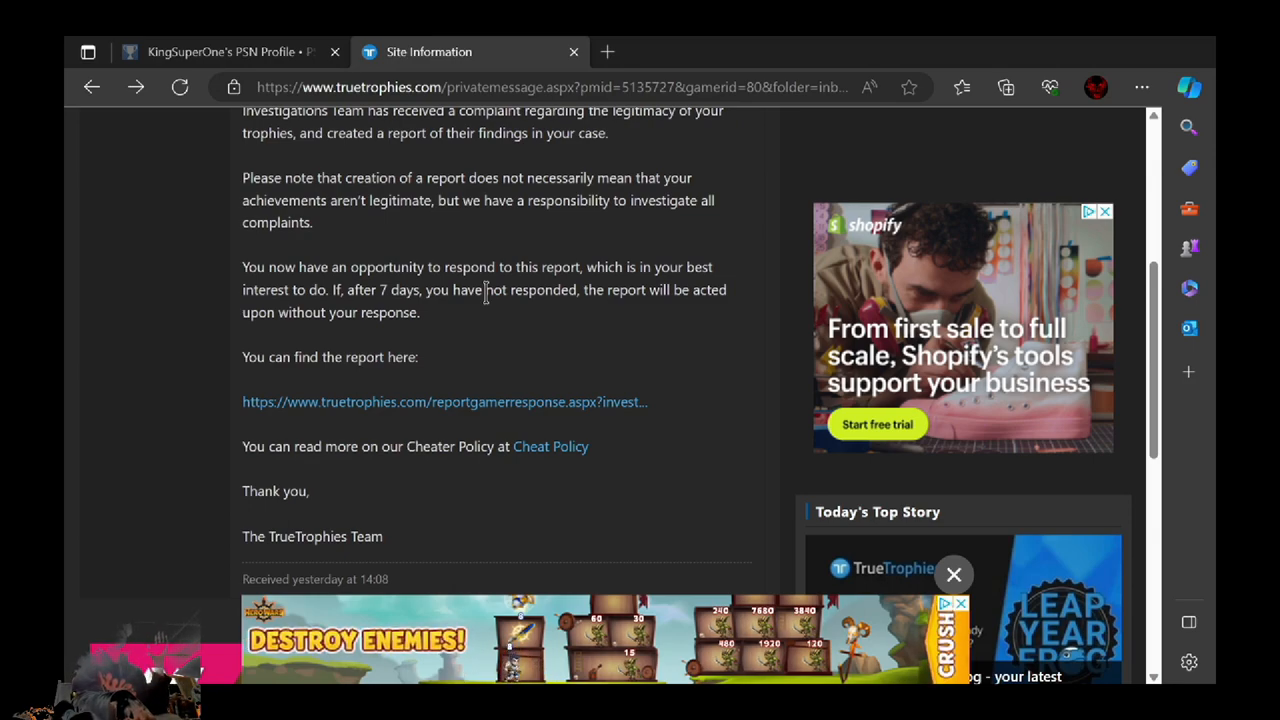
pyautogui.moveTo(496, 312)
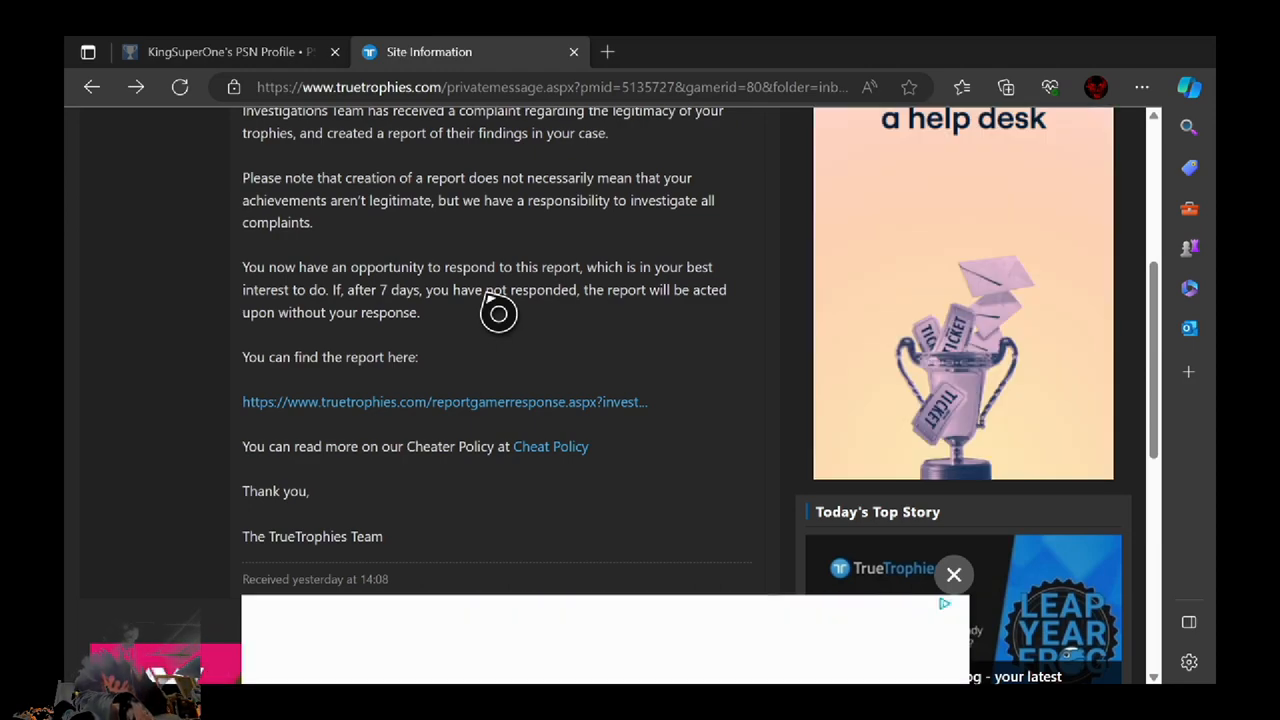
pyautogui.moveTo(484, 290)
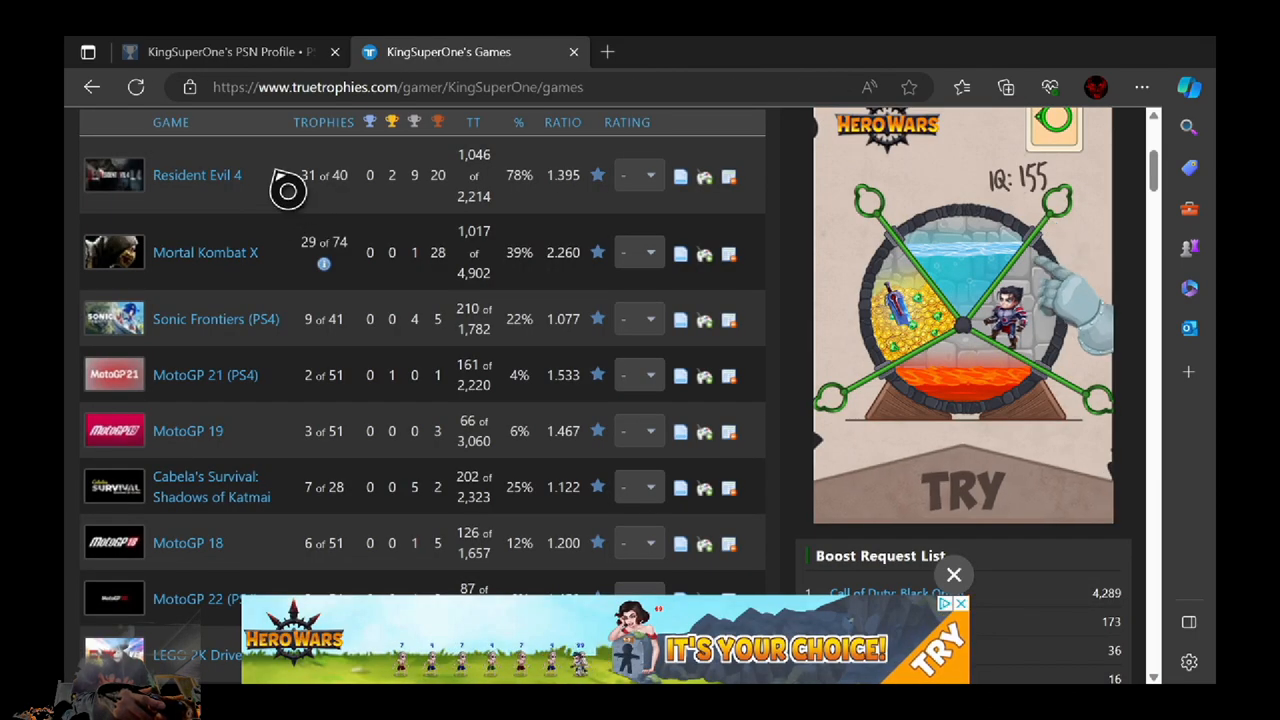
pyautogui.moveTo(288, 270)
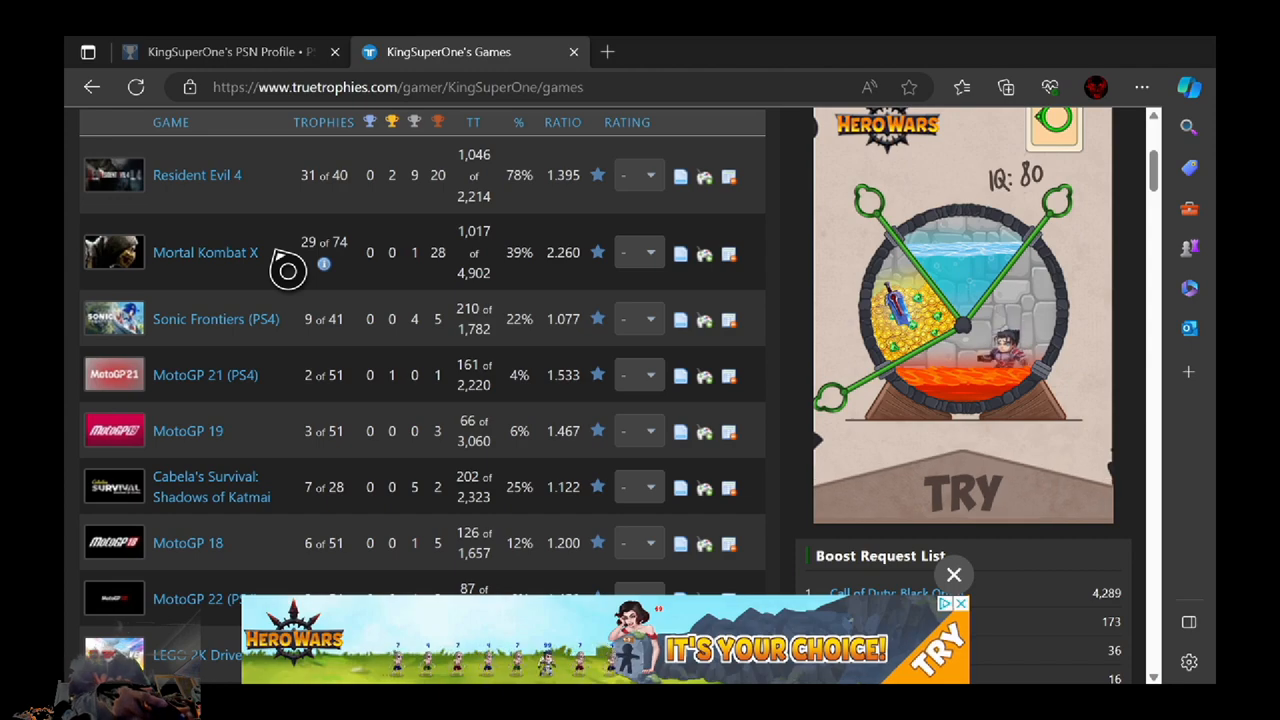
# - Scroll the gamer's games list down to the Tekken 7 and Tales from the Borderlands rows
pyautogui.scroll(-3)
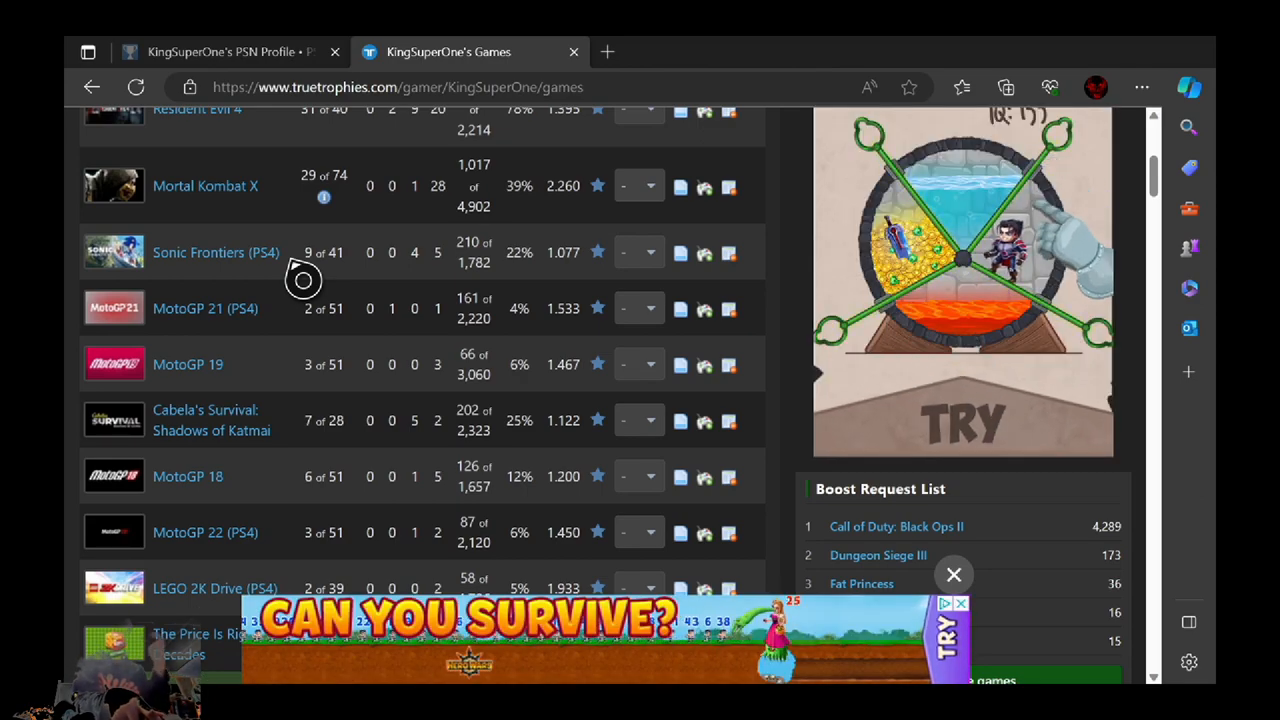
pyautogui.scroll(-3)
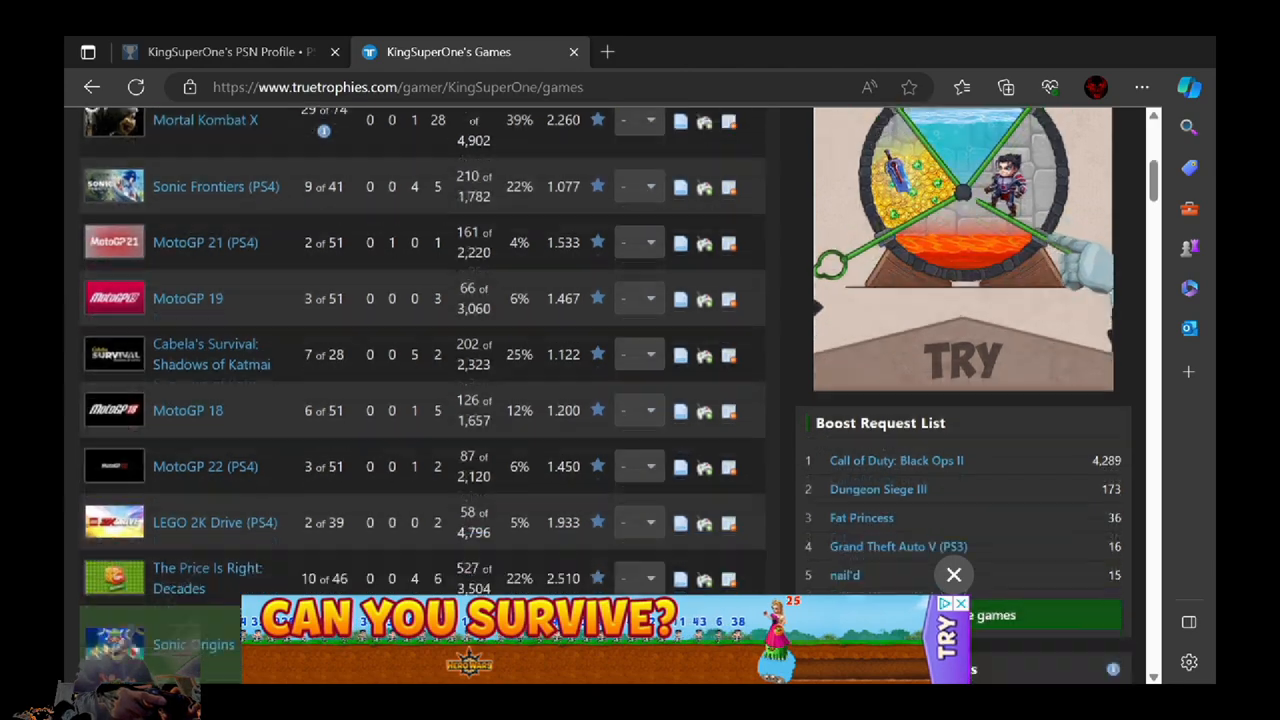
pyautogui.scroll(-3)
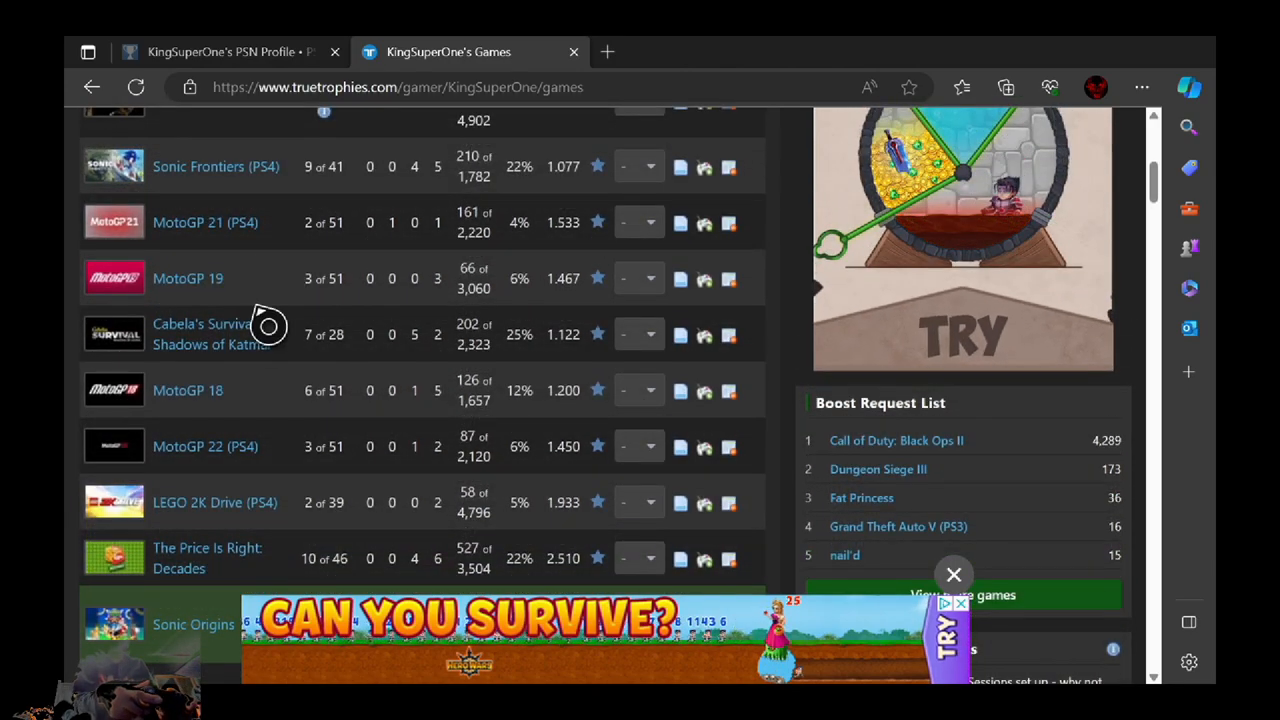
pyautogui.moveTo(316, 458)
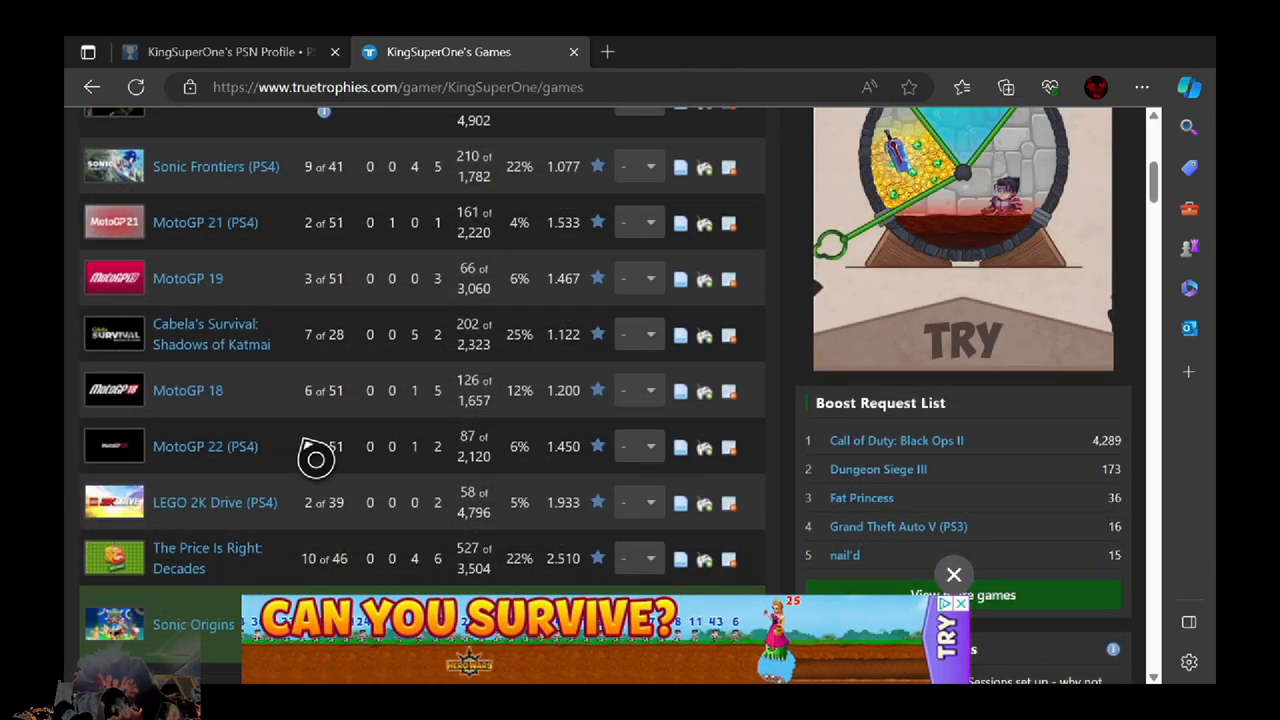
pyautogui.moveTo(258, 344)
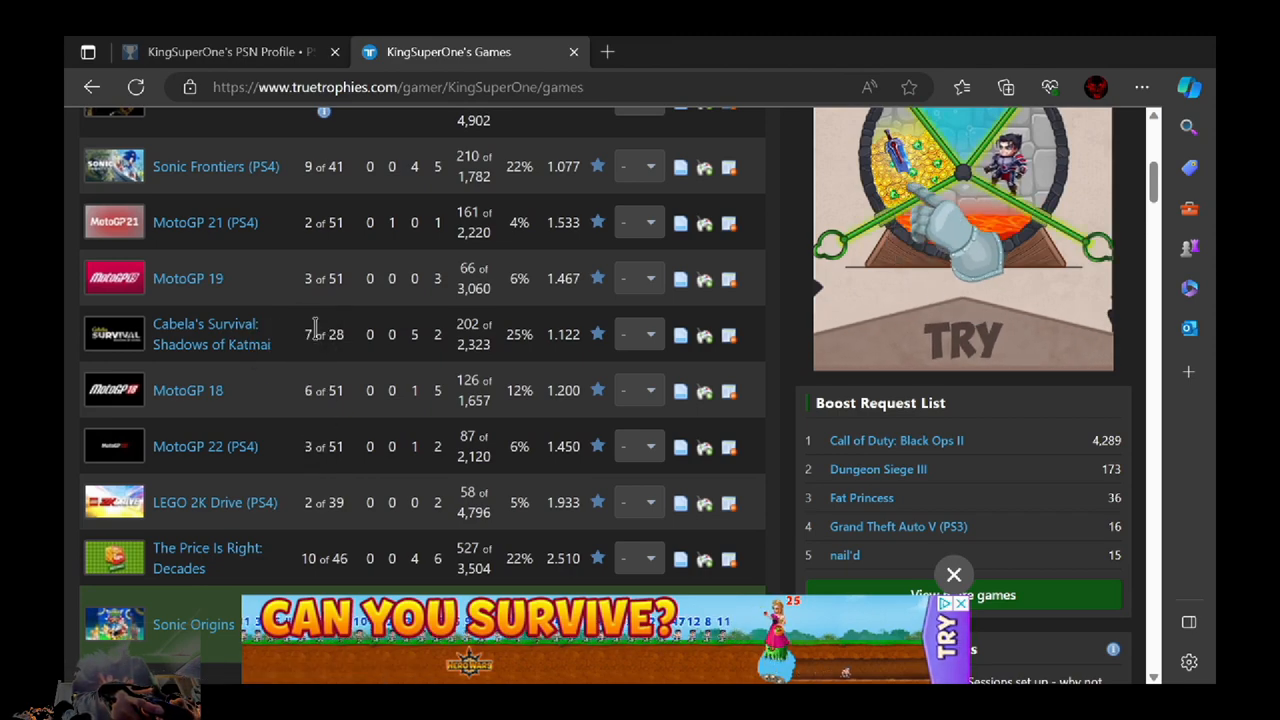
pyautogui.scroll(-3)
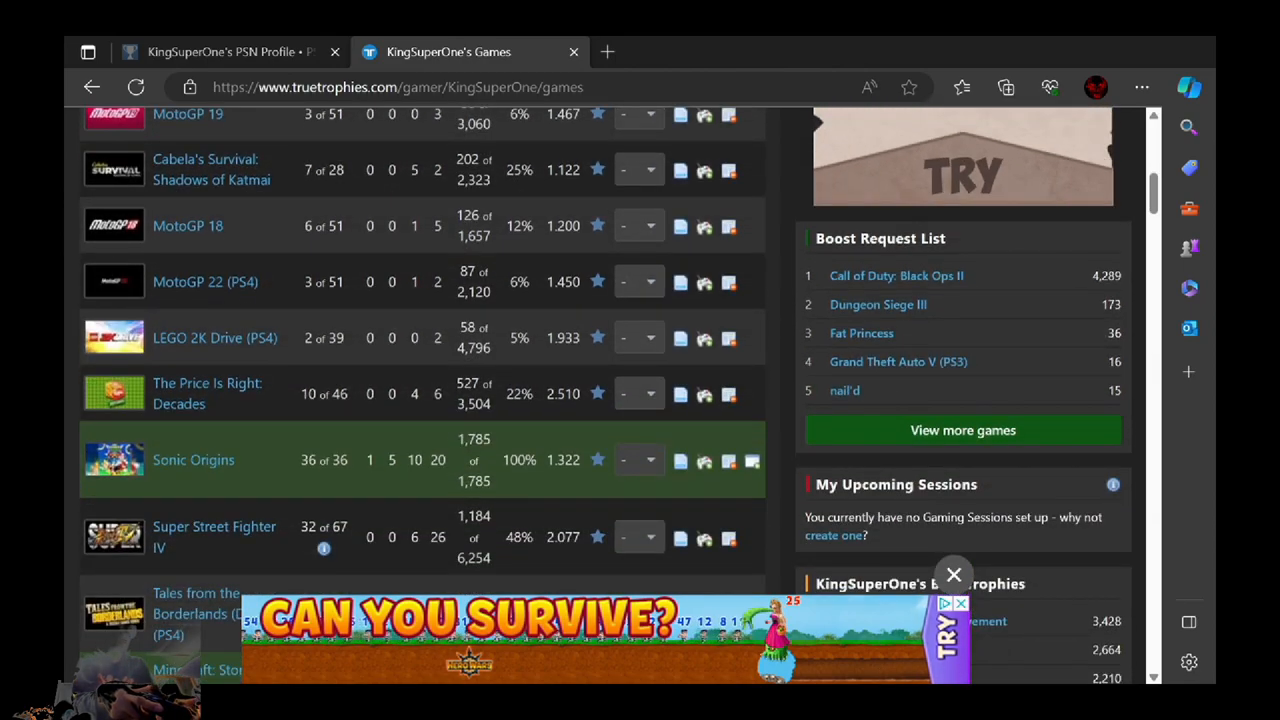
pyautogui.scroll(-3)
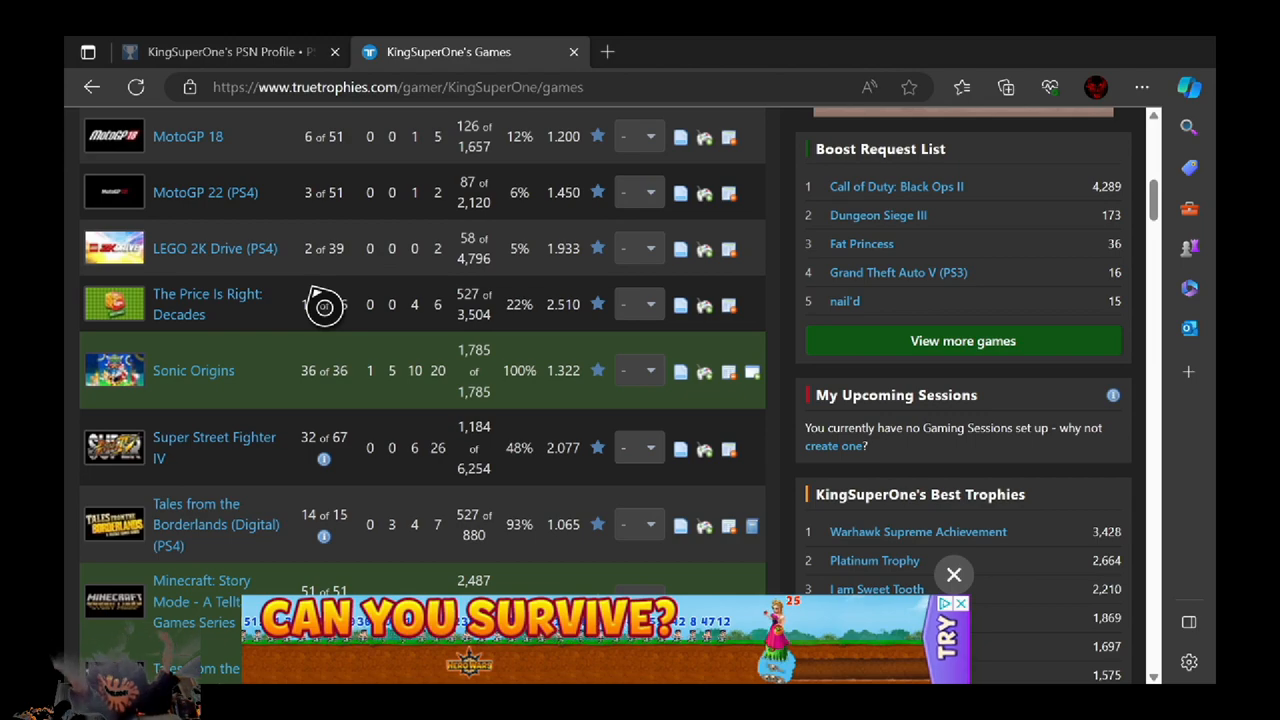
pyautogui.scroll(-3)
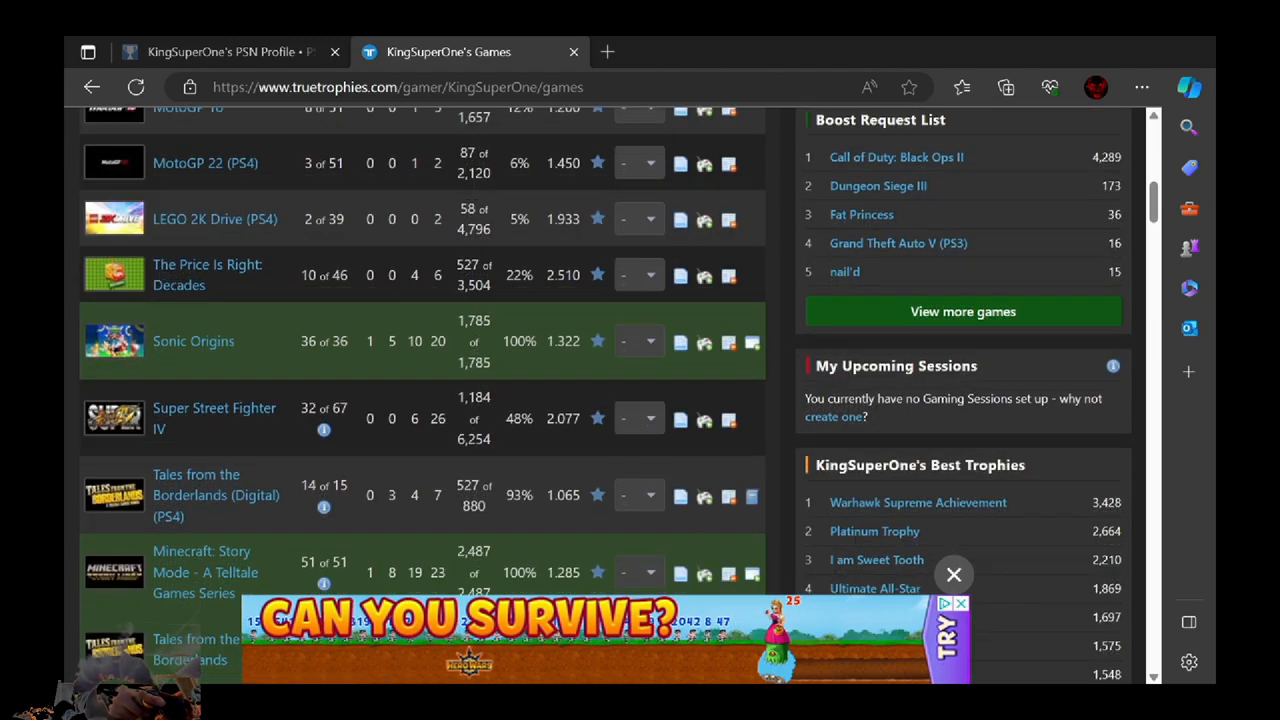
pyautogui.scroll(-3)
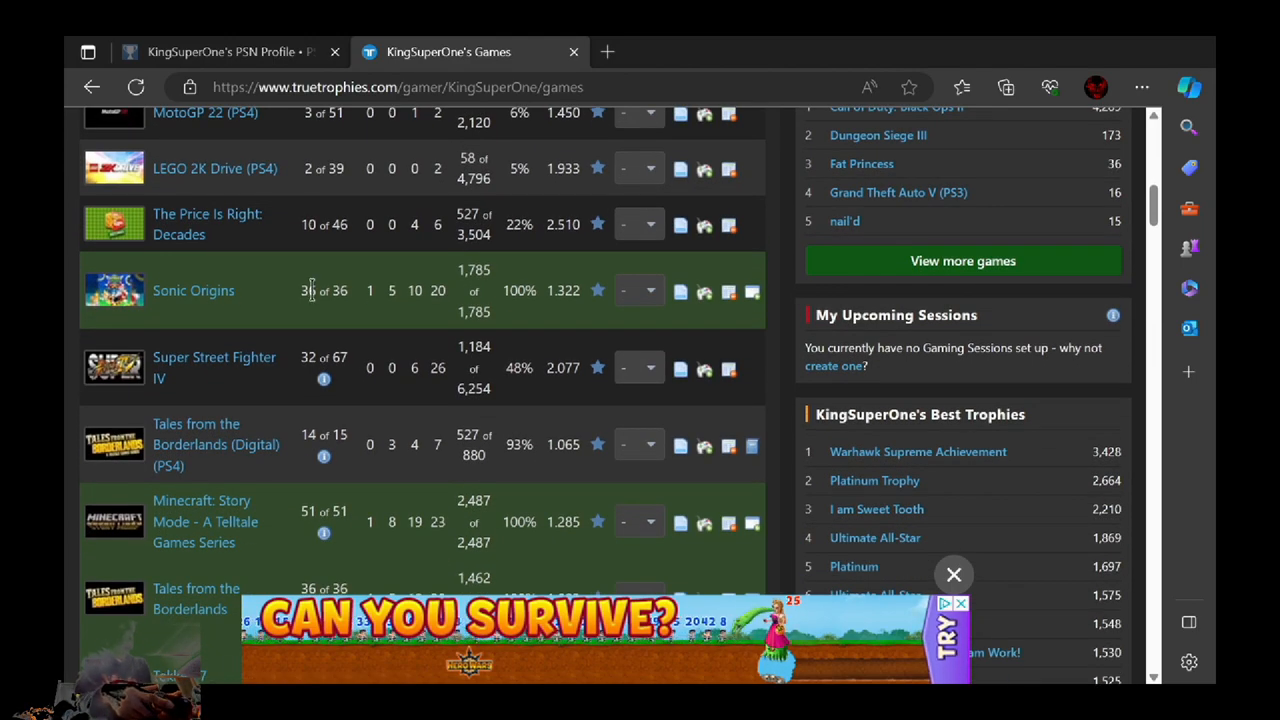
pyautogui.scroll(-3)
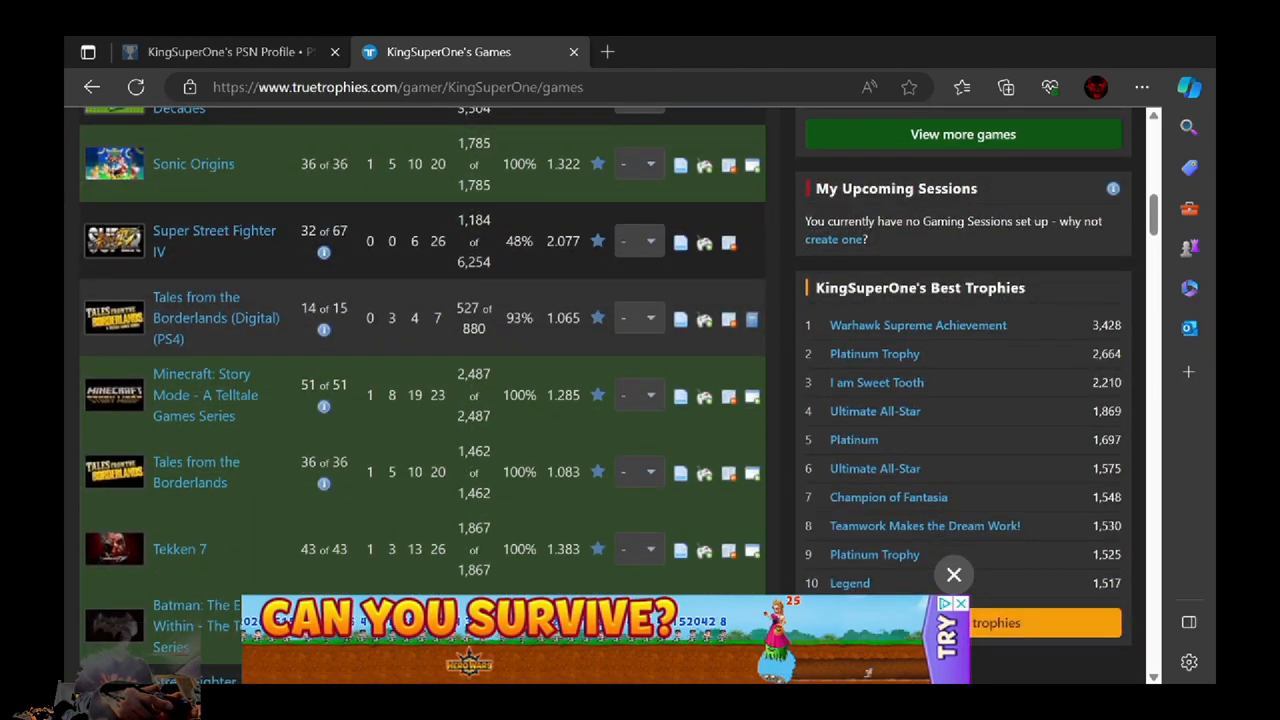
pyautogui.scroll(-3)
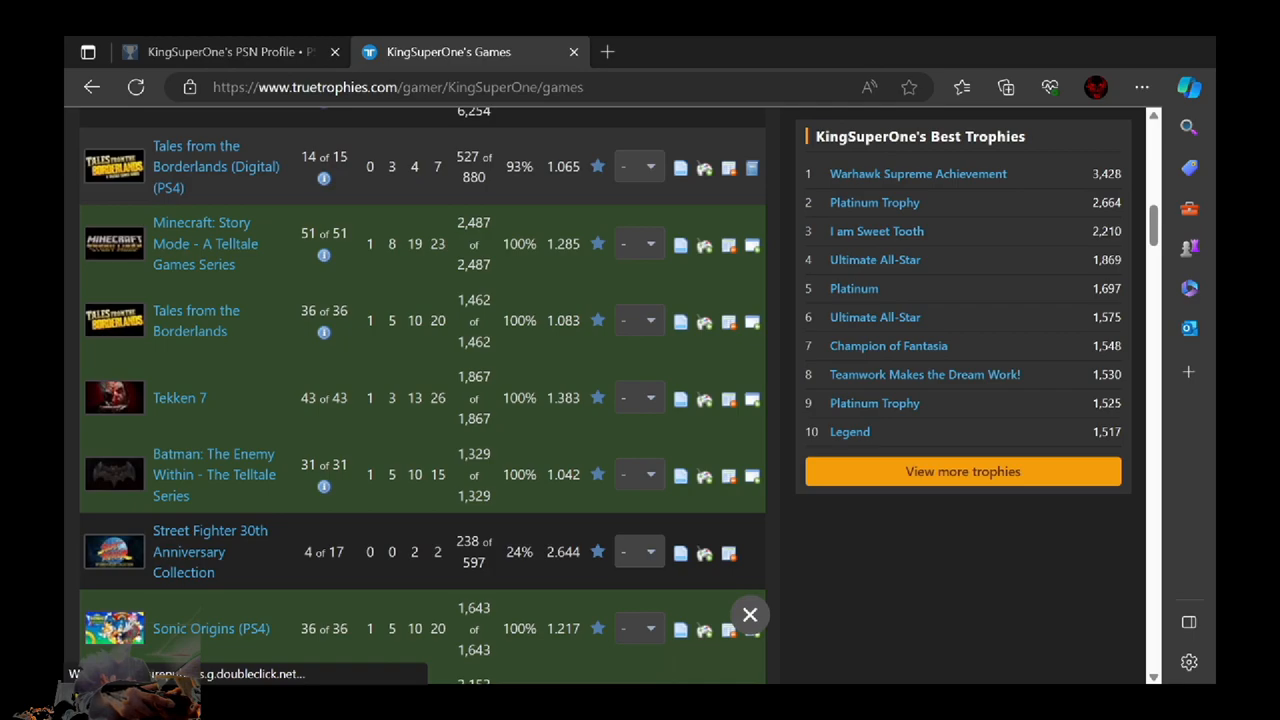
# - Scroll the games list further to Medal of Honor: Warfighter, Time Crisis: Razing Storm and CRASH COMMANDO
pyautogui.scroll(-3)
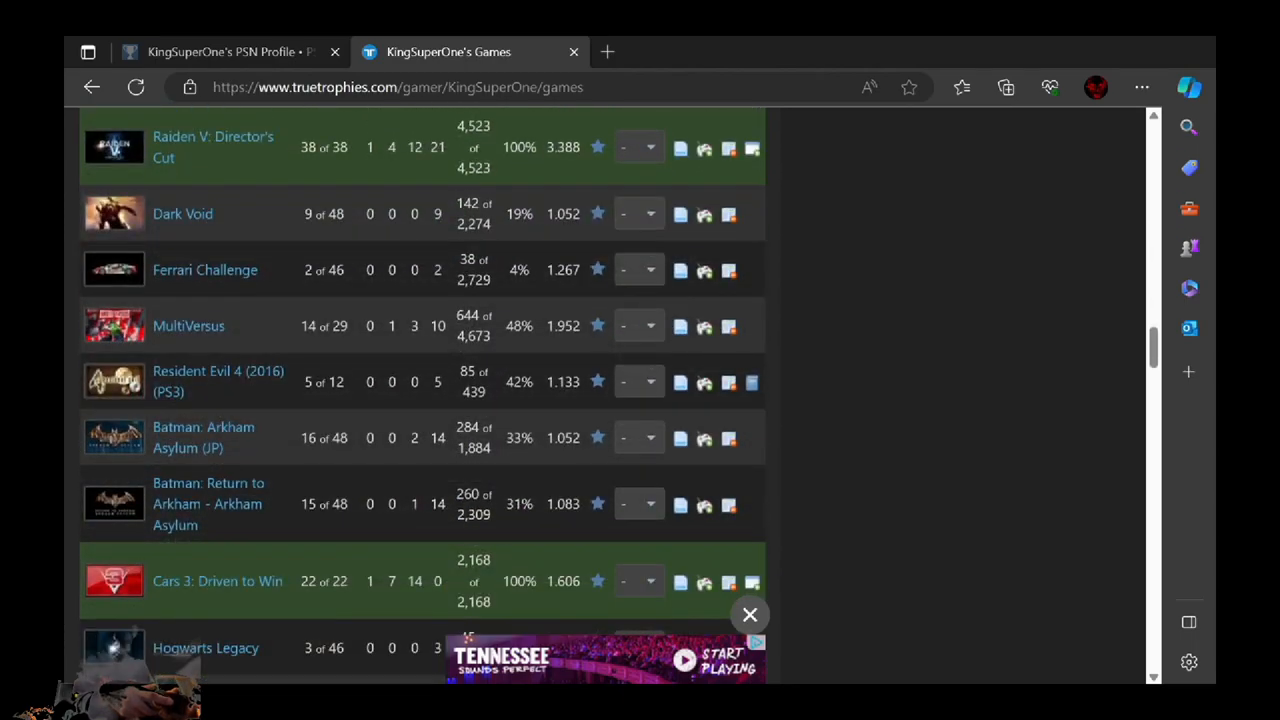
pyautogui.scroll(3)
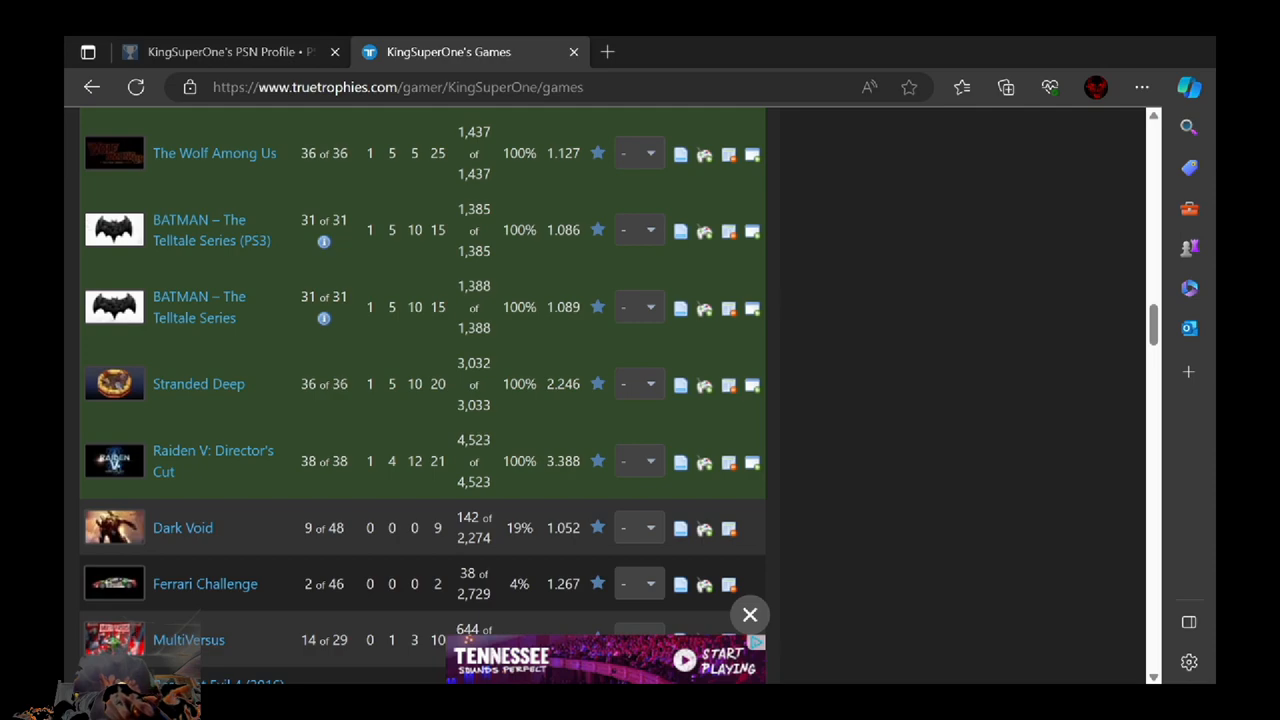
pyautogui.scroll(-3)
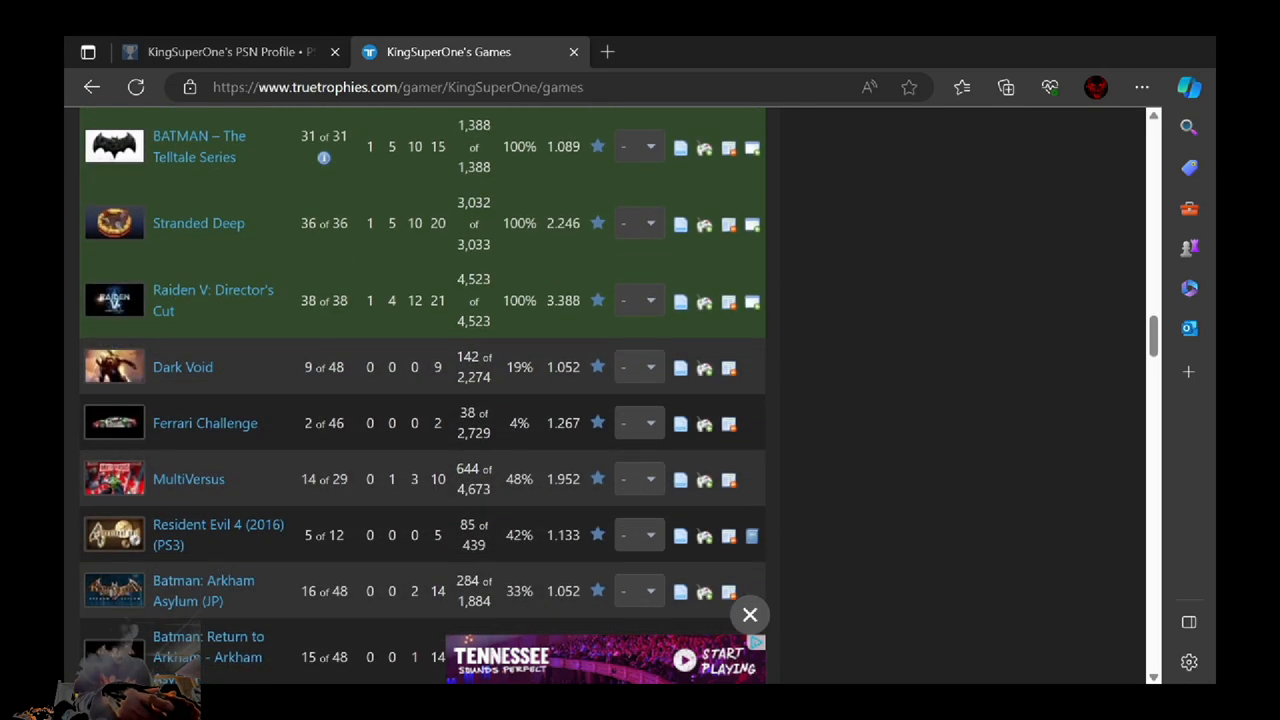
pyautogui.scroll(-3)
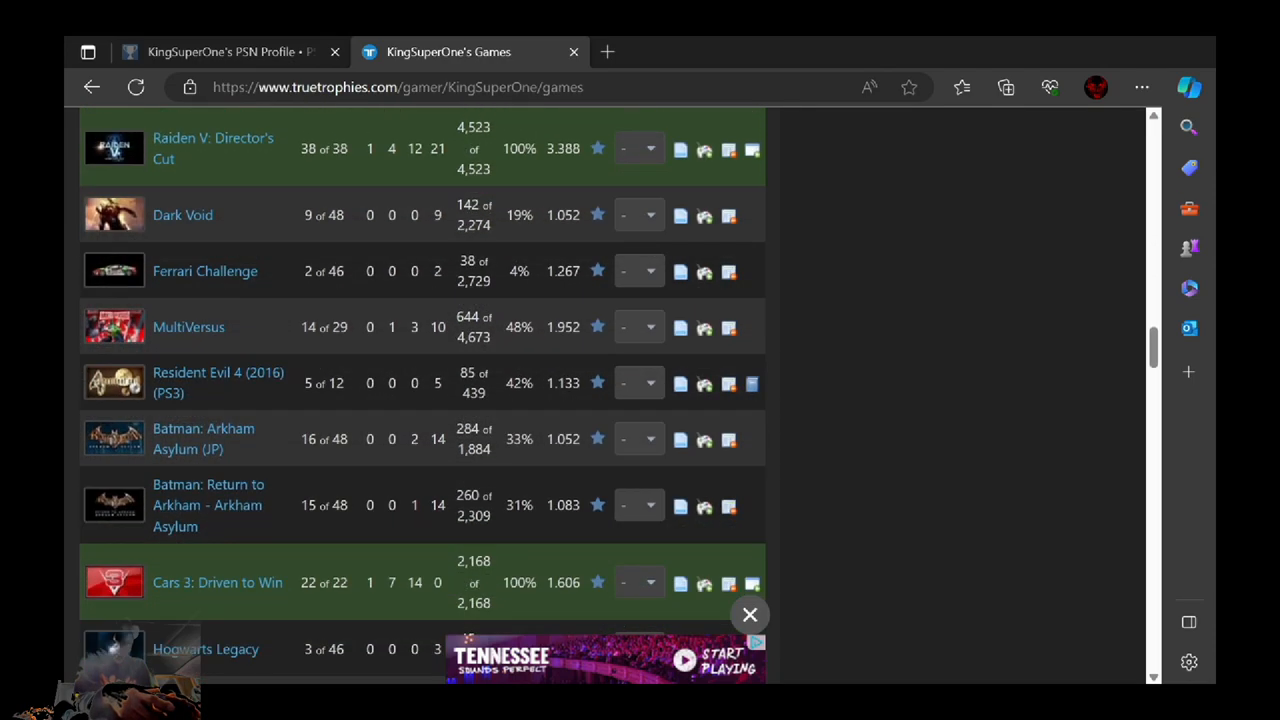
pyautogui.scroll(-3)
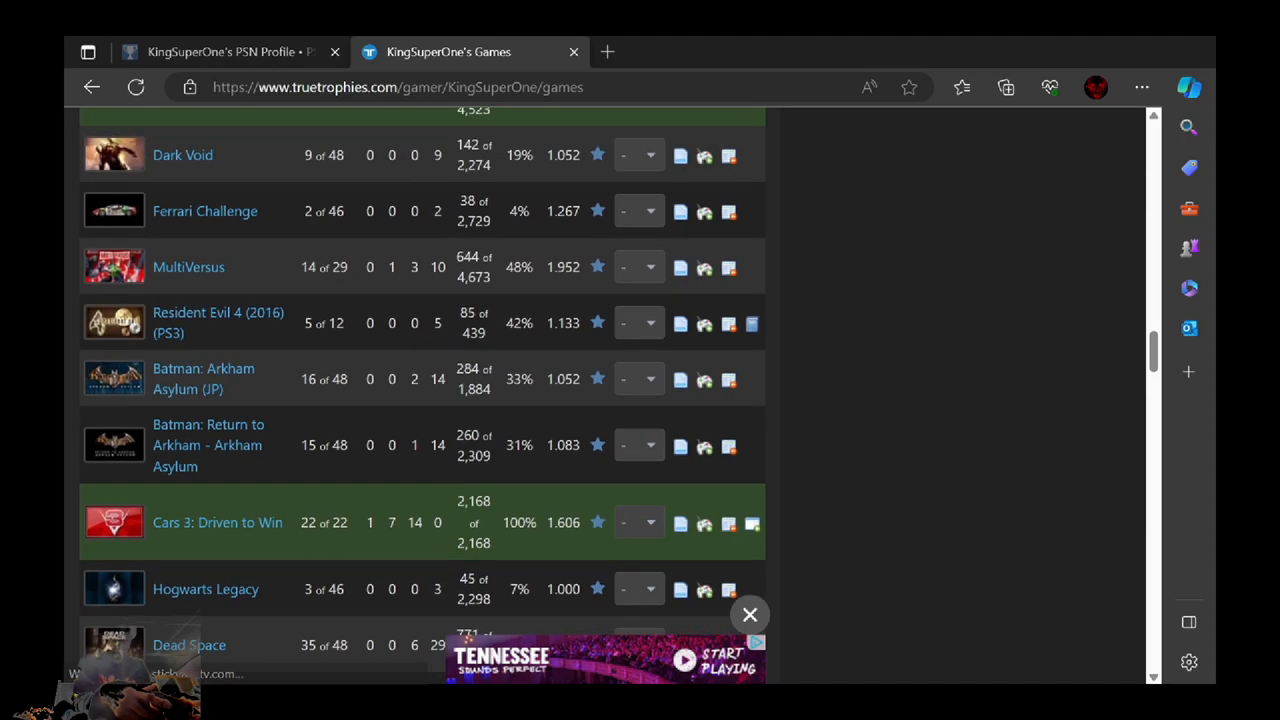
pyautogui.scroll(3)
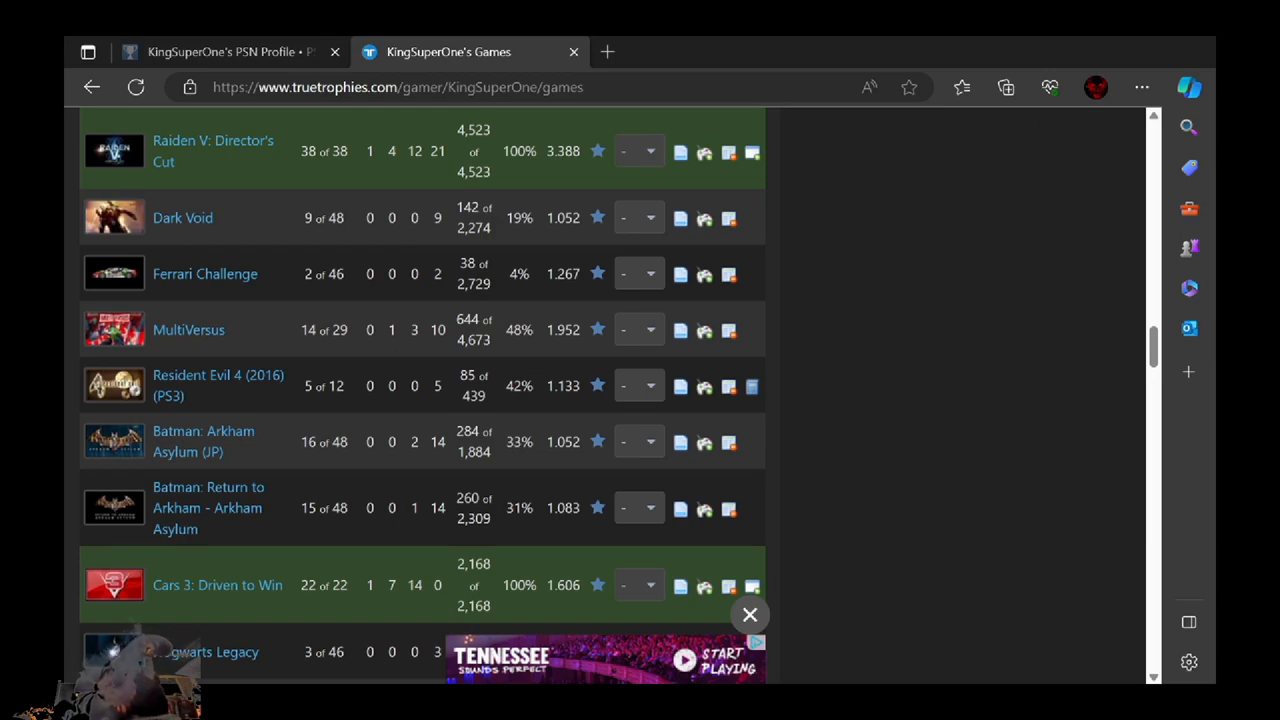
pyautogui.scroll(-3)
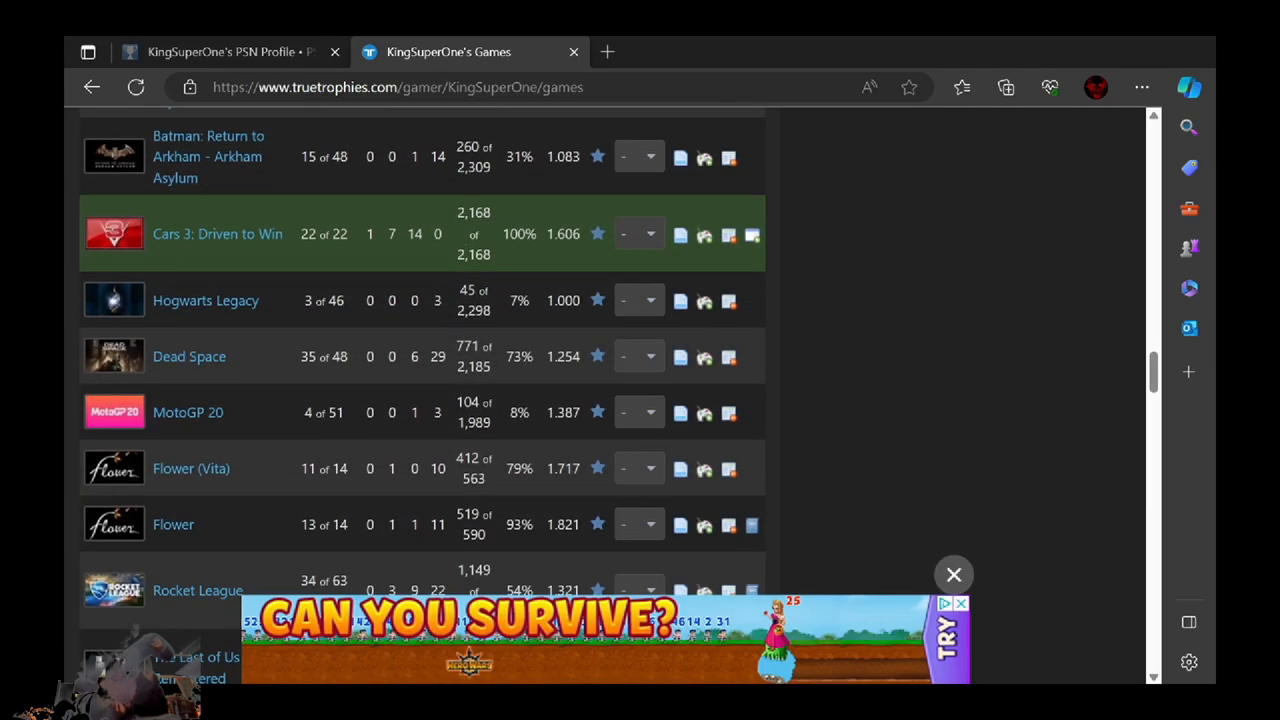
pyautogui.scroll(-3)
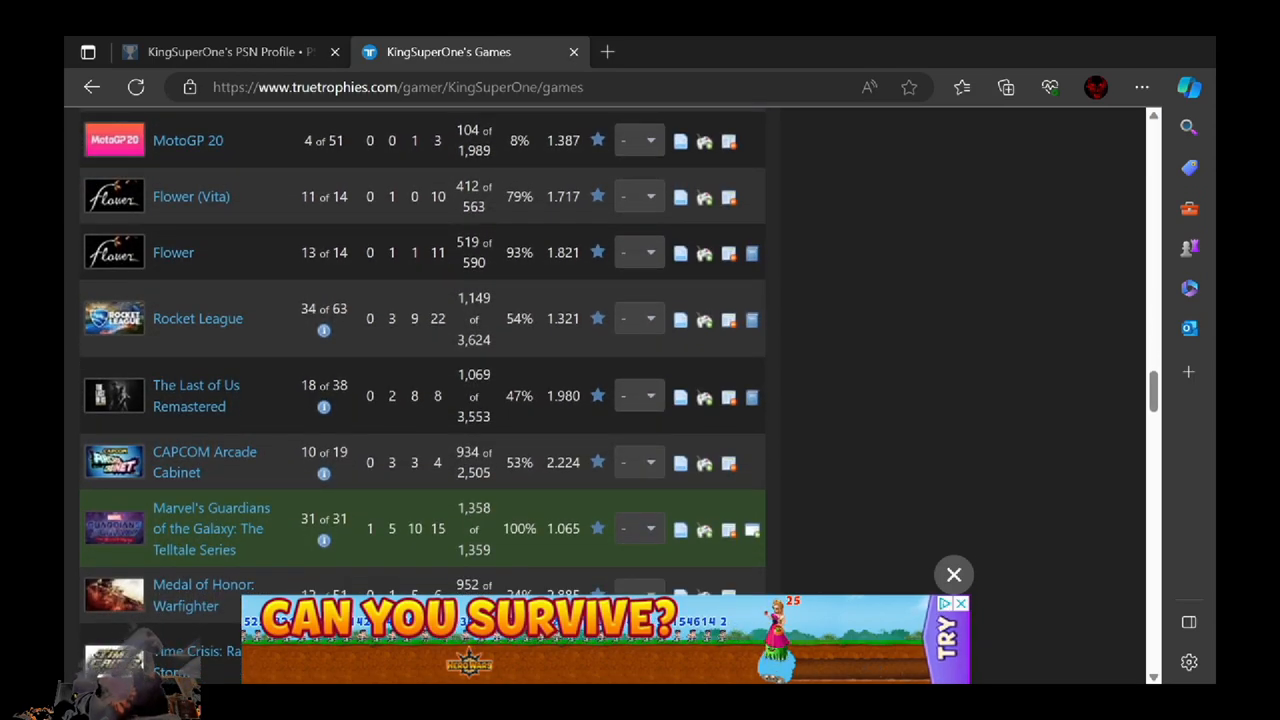
pyautogui.scroll(-3)
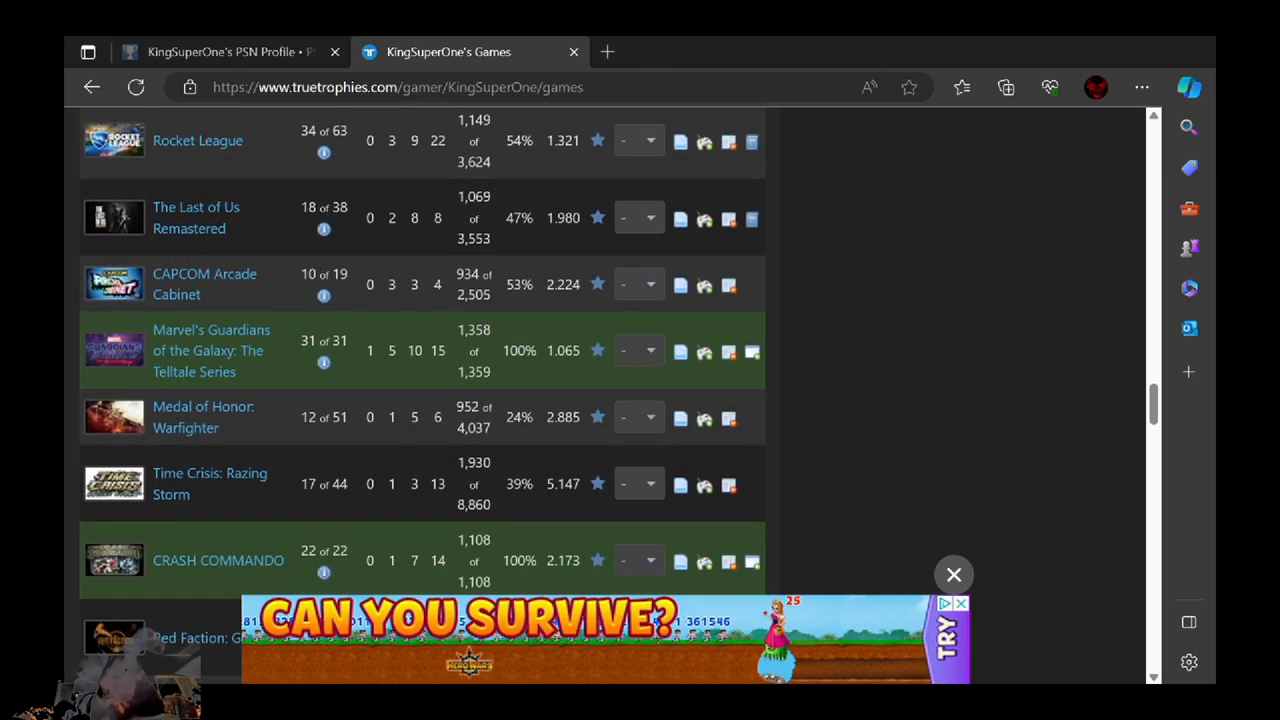
pyautogui.scroll(-3)
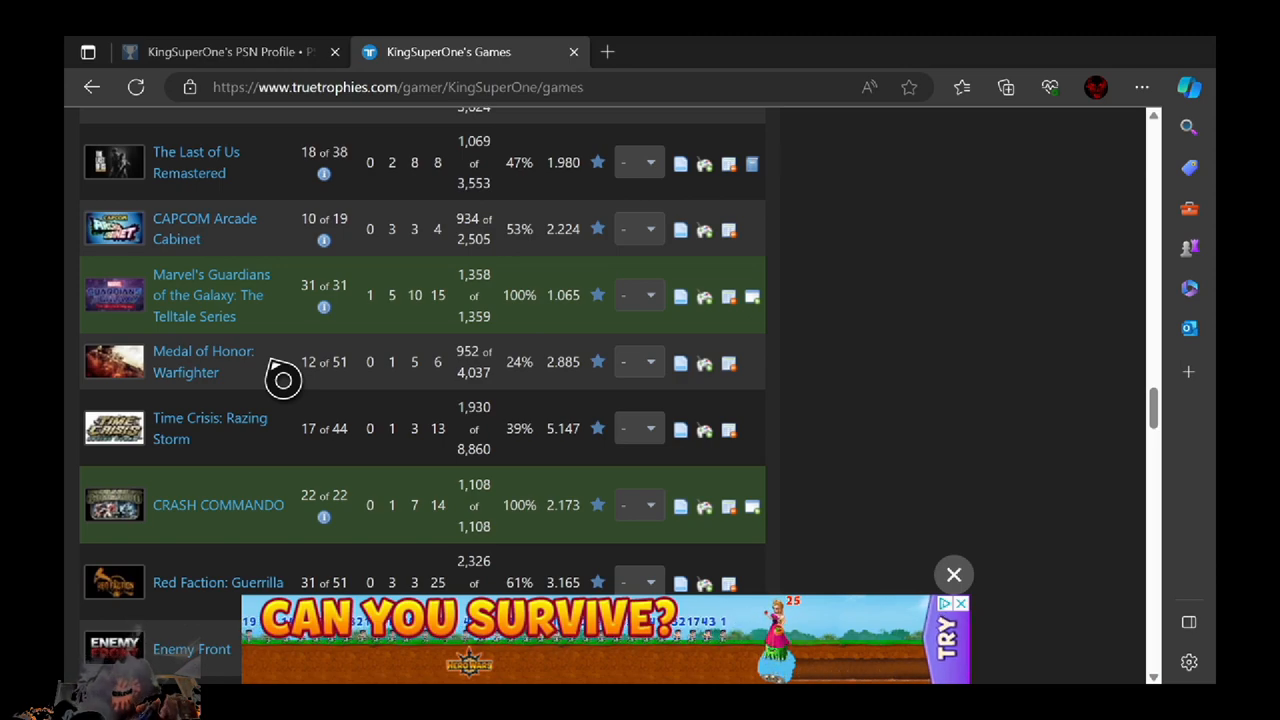
pyautogui.scroll(-3)
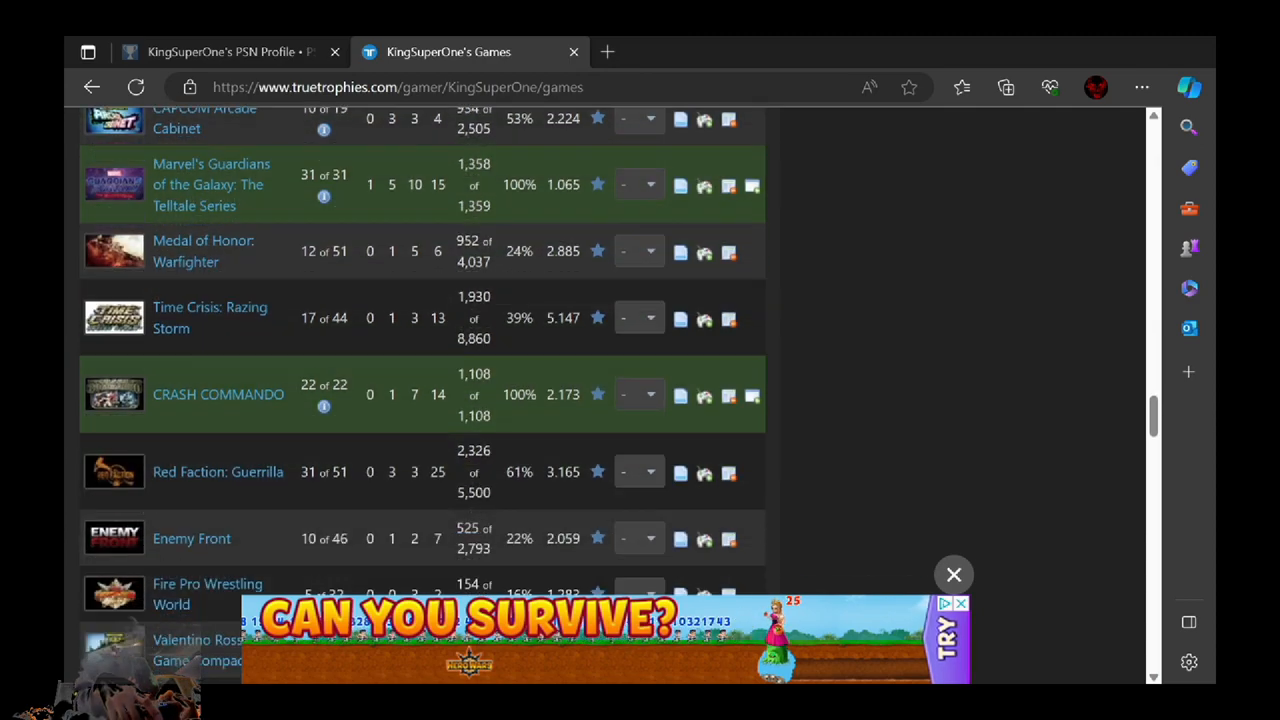
pyautogui.scroll(3)
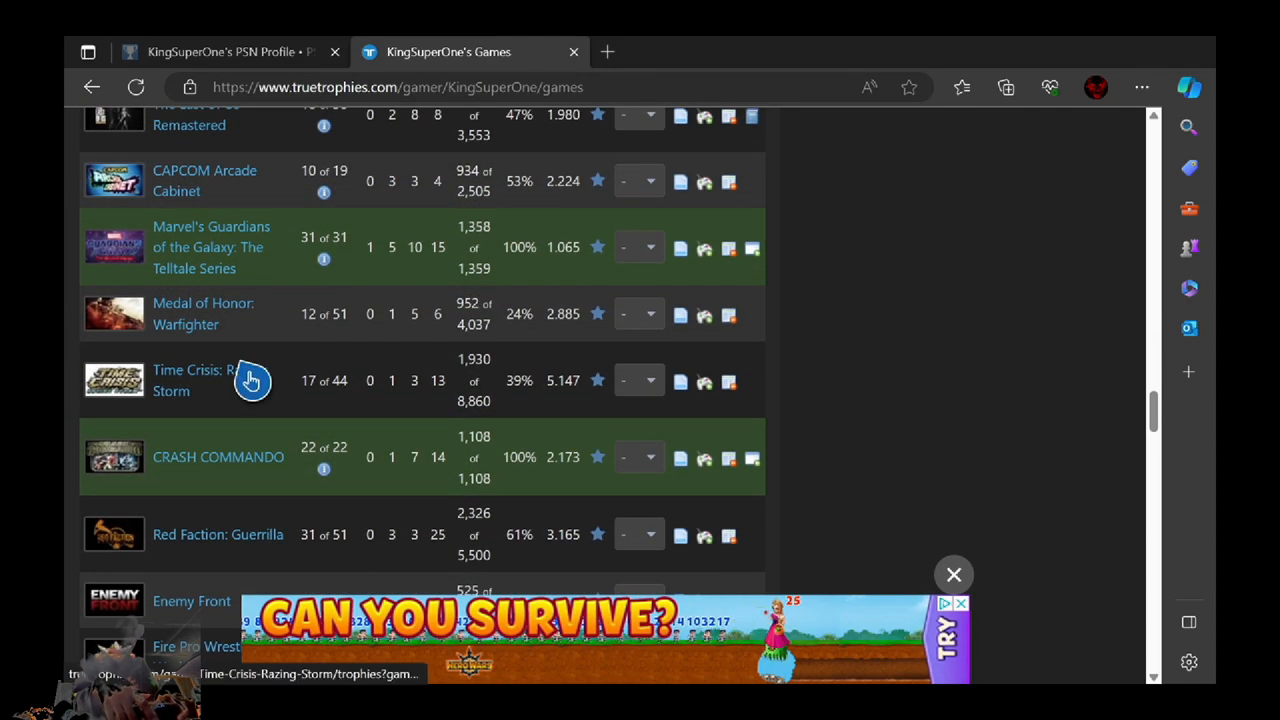
pyautogui.moveTo(308, 400)
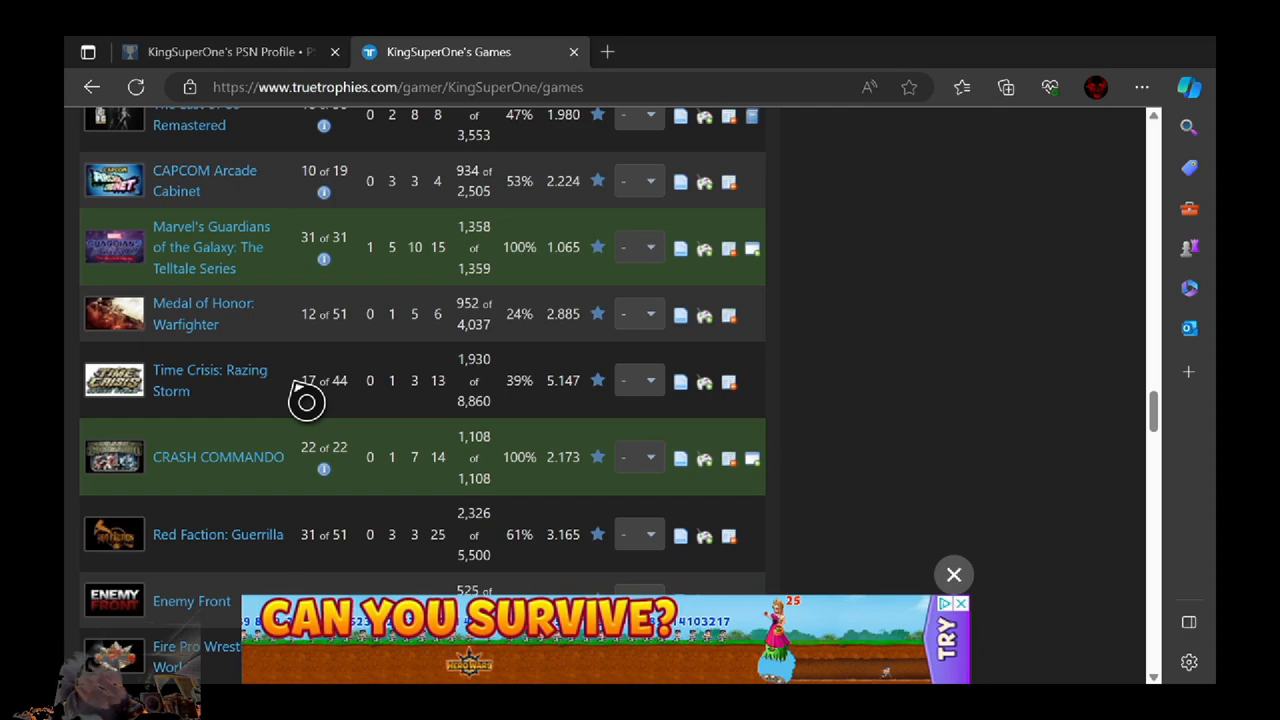